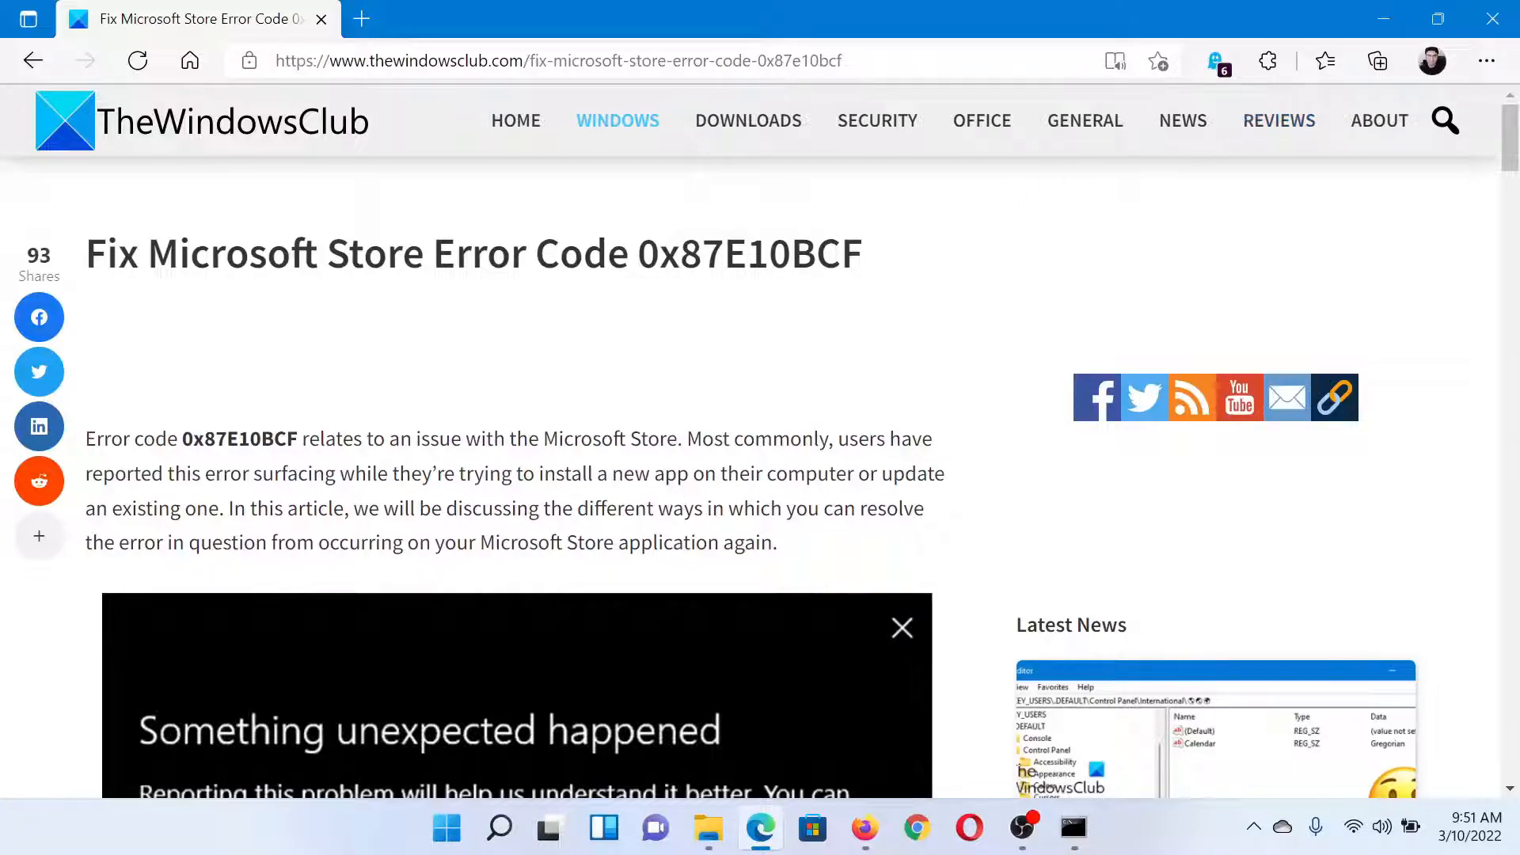
Scroll the TheWindowsClub article down to its five suggested fixes for error 0x87E10BCF
scroll(down, 3)
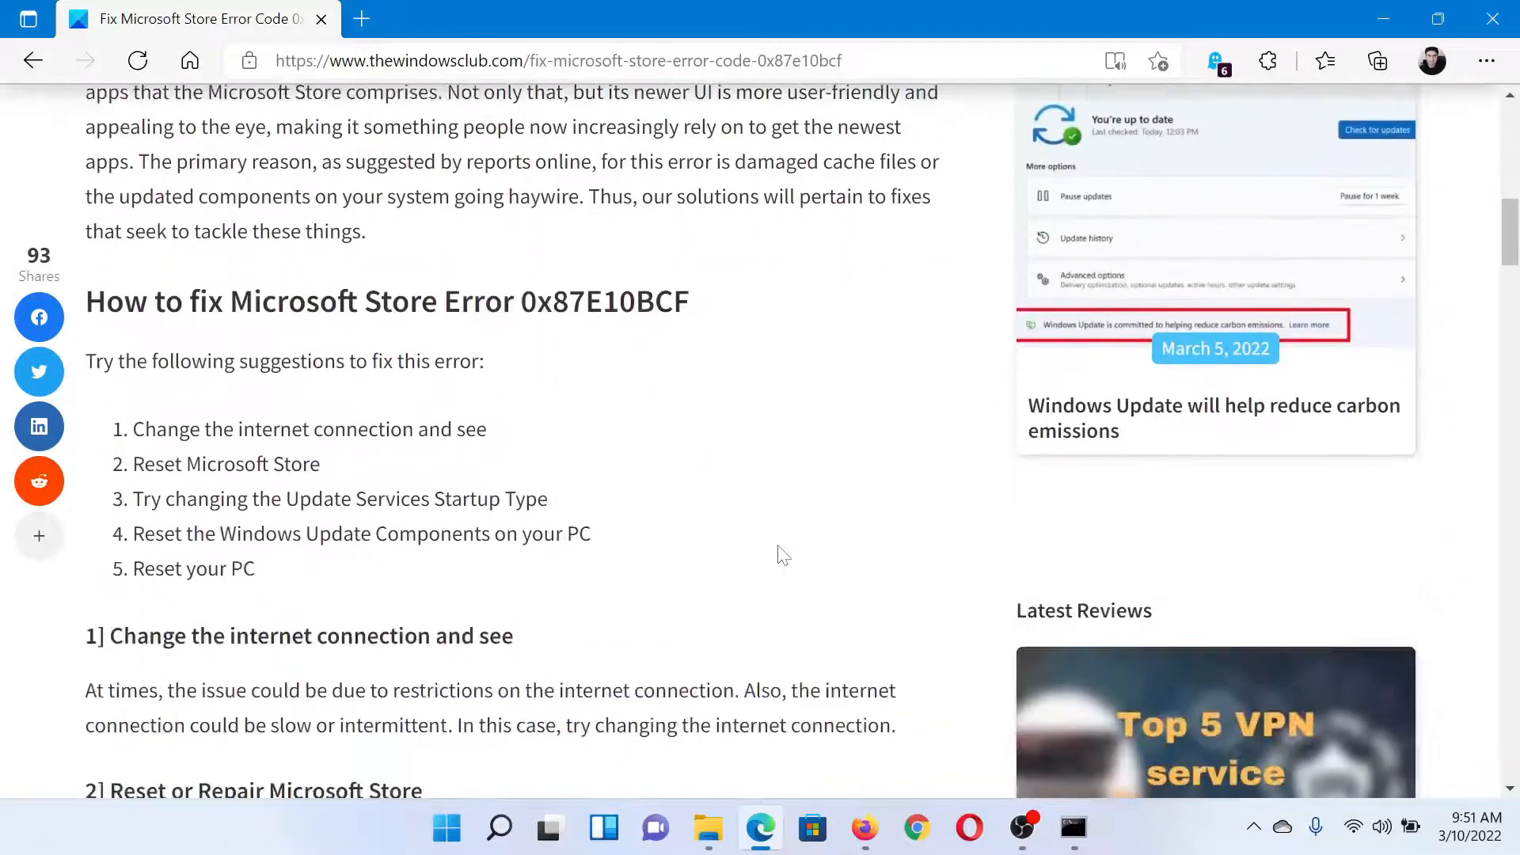
scroll(down, 3)
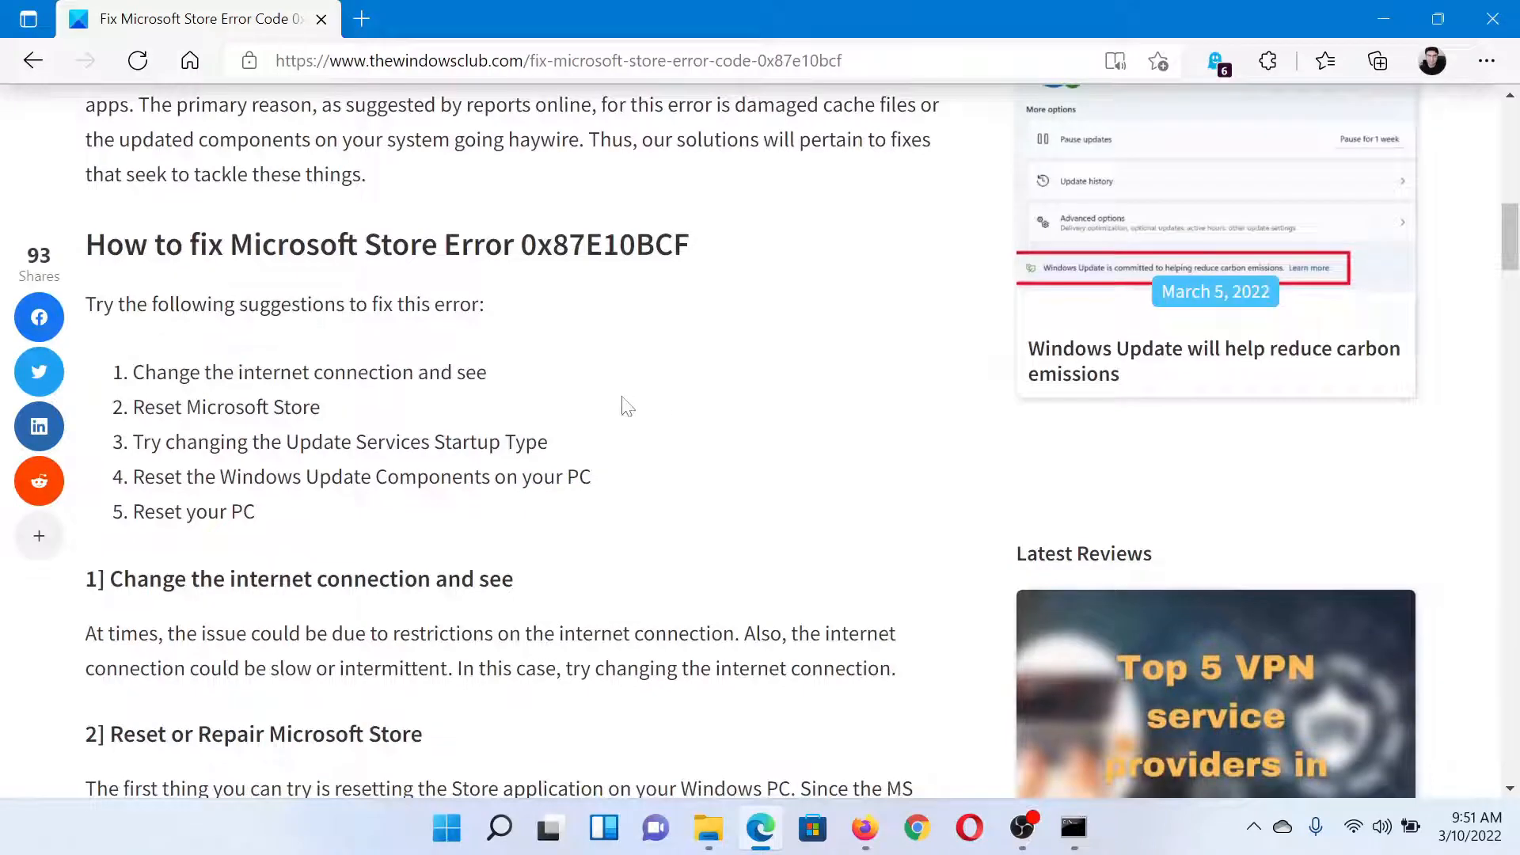
mouse_move(640, 421)
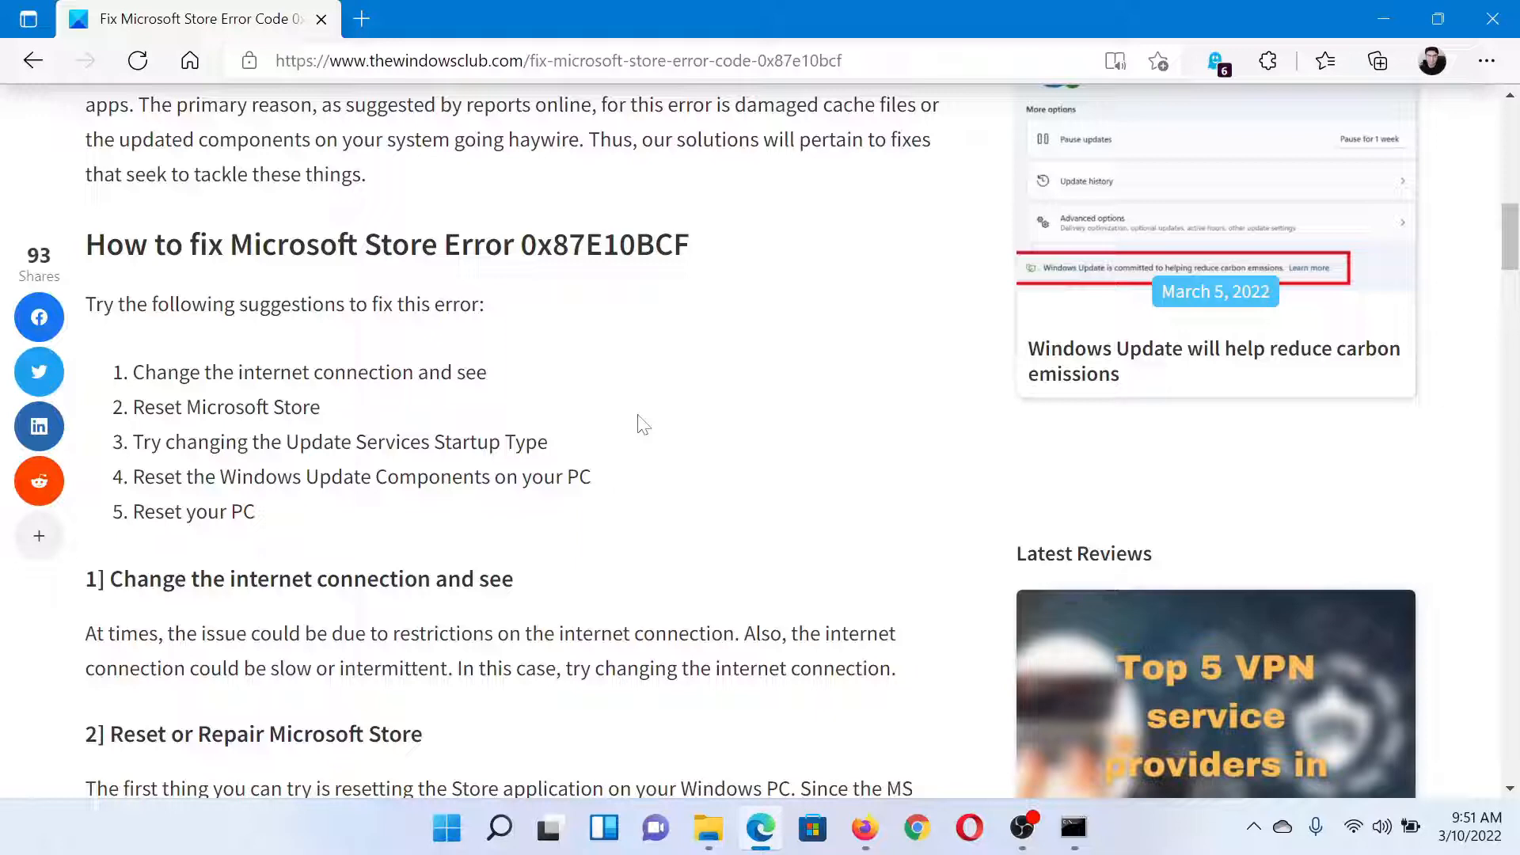
Launch Windows Settings from the Start button's Quick Link menu
right_click(444, 828)
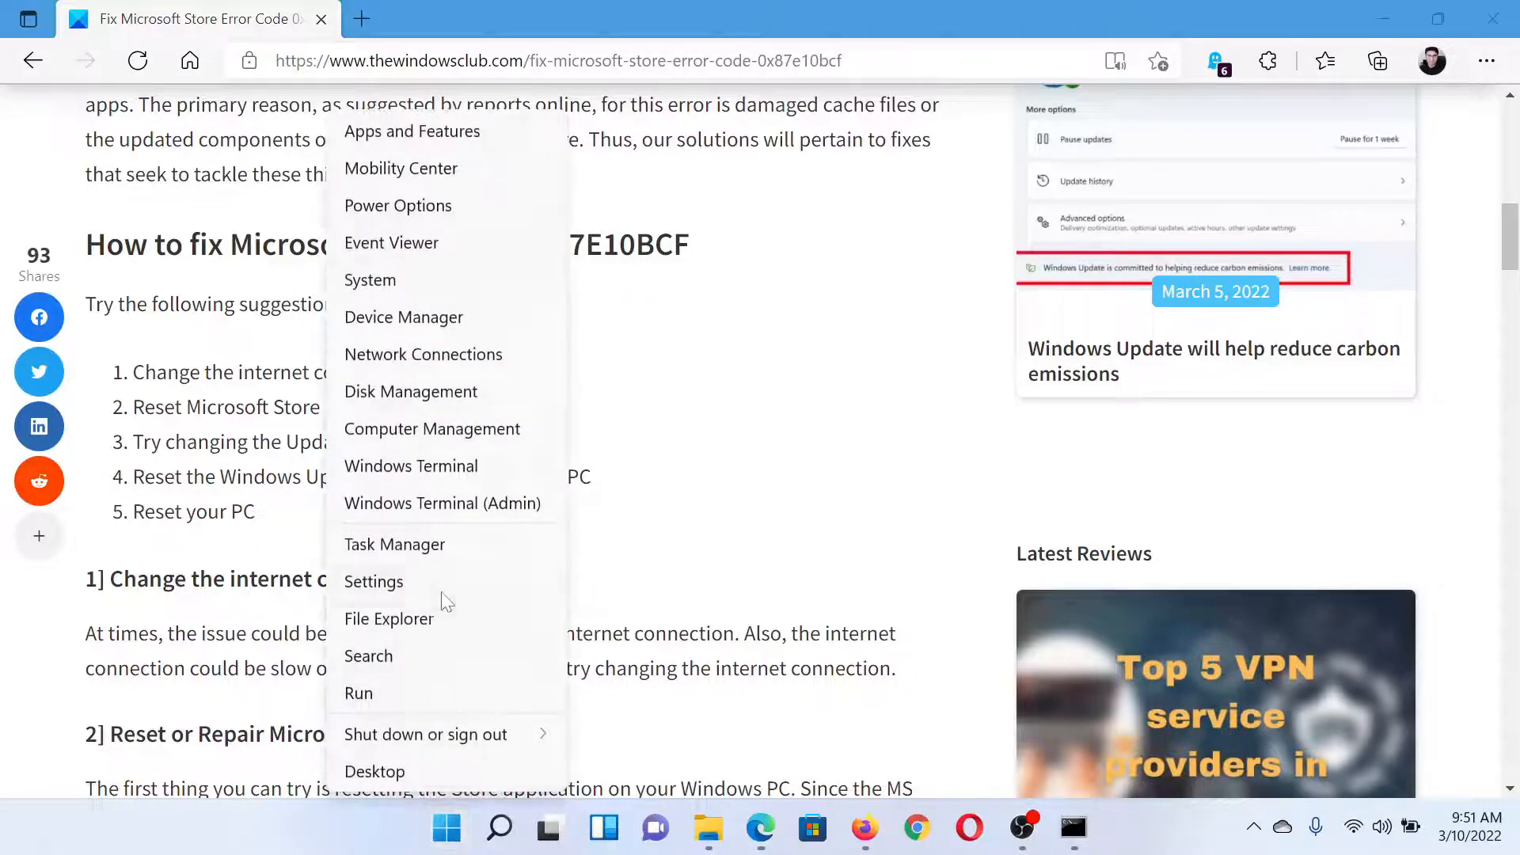
click(373, 580)
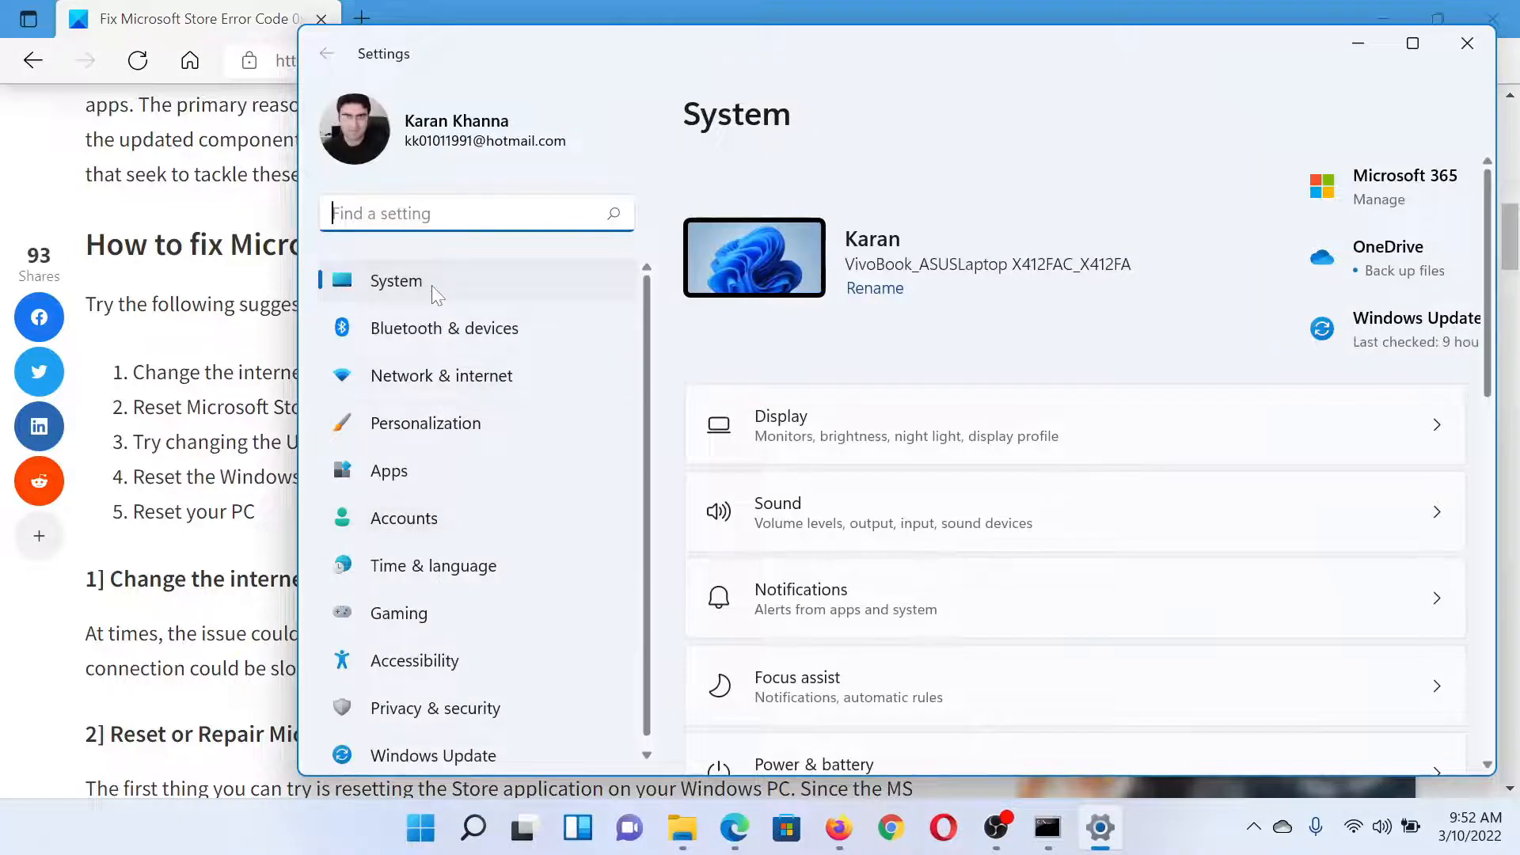
mouse_move(407, 490)
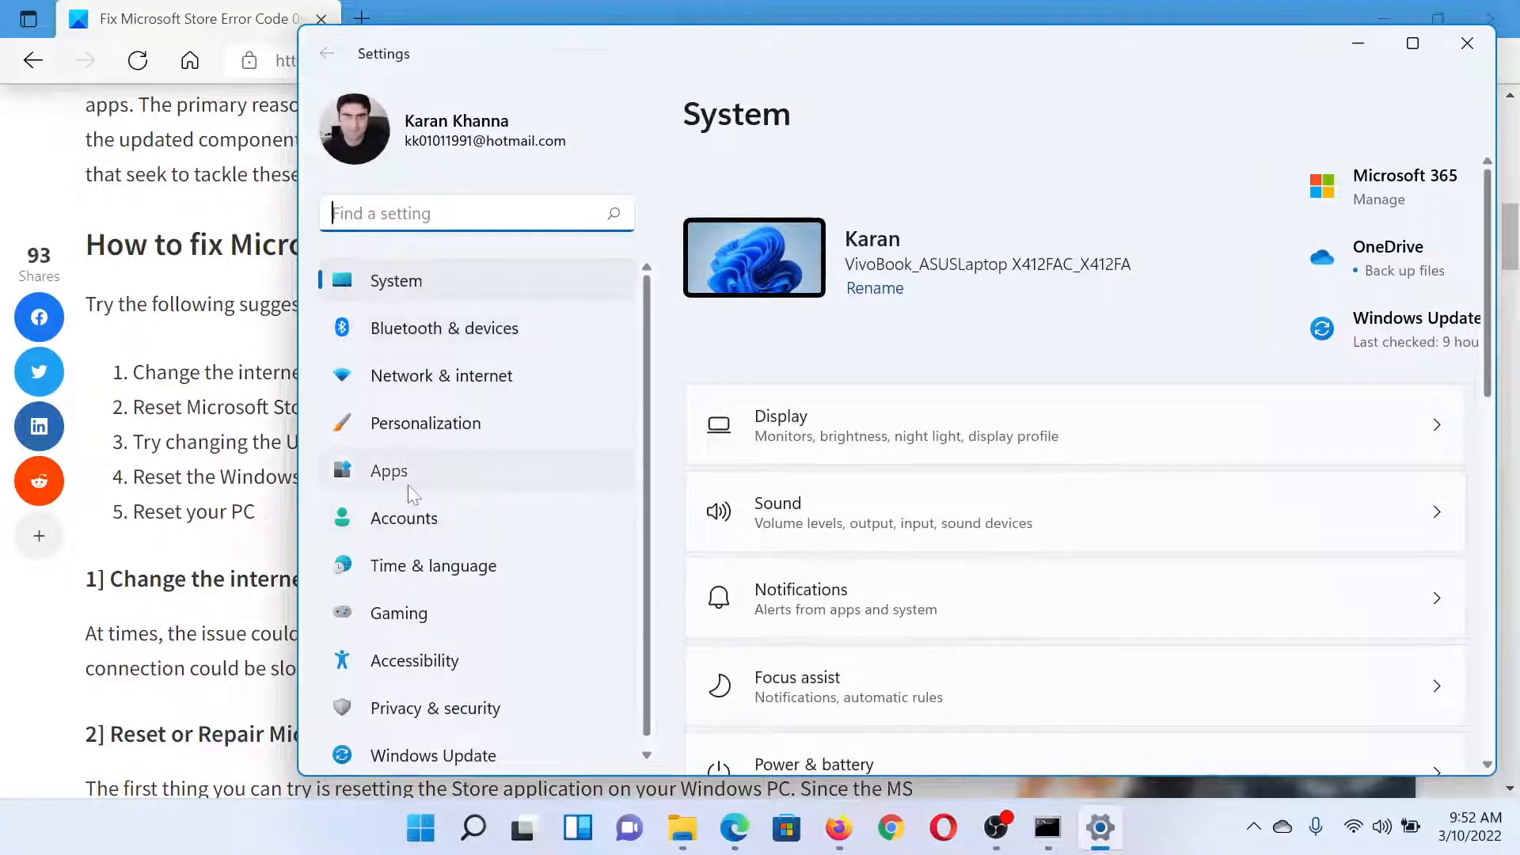
Go to Apps & features and scroll the installed-apps list down to Microsoft Store
click(389, 470)
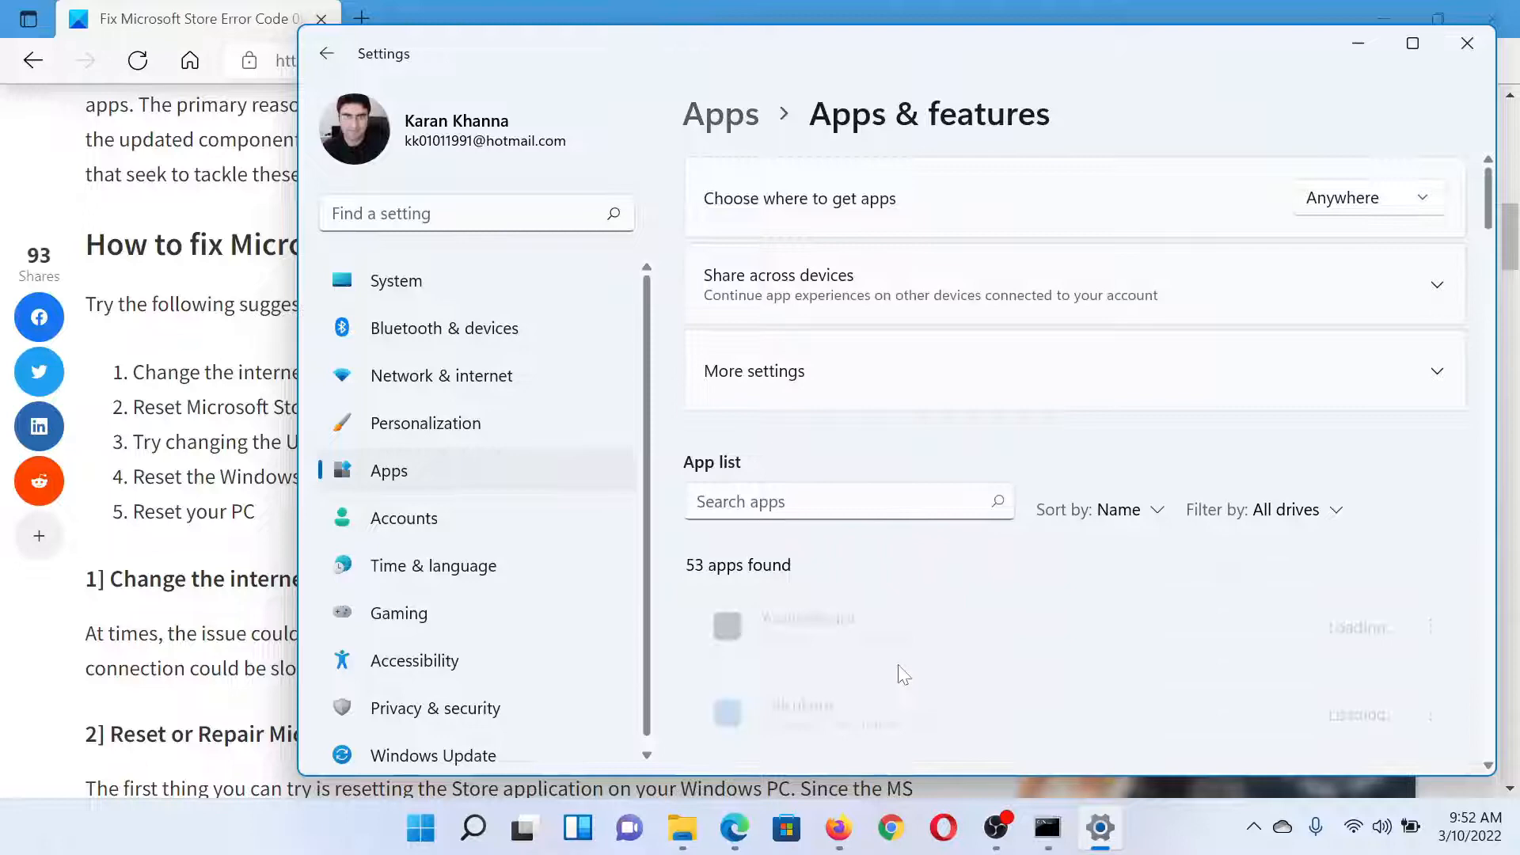
scroll(down, 3)
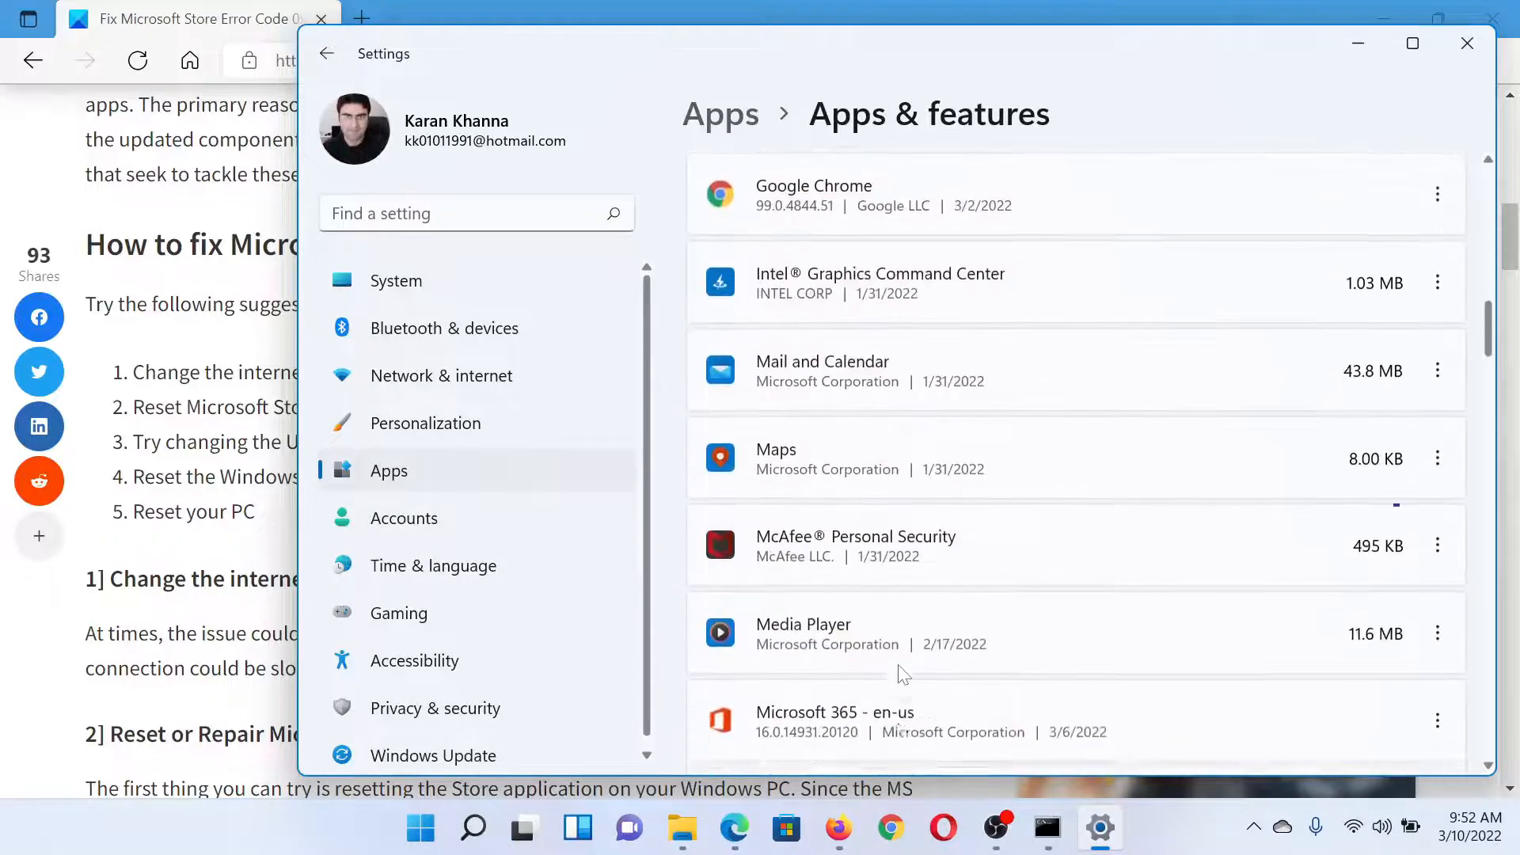
scroll(down, 3)
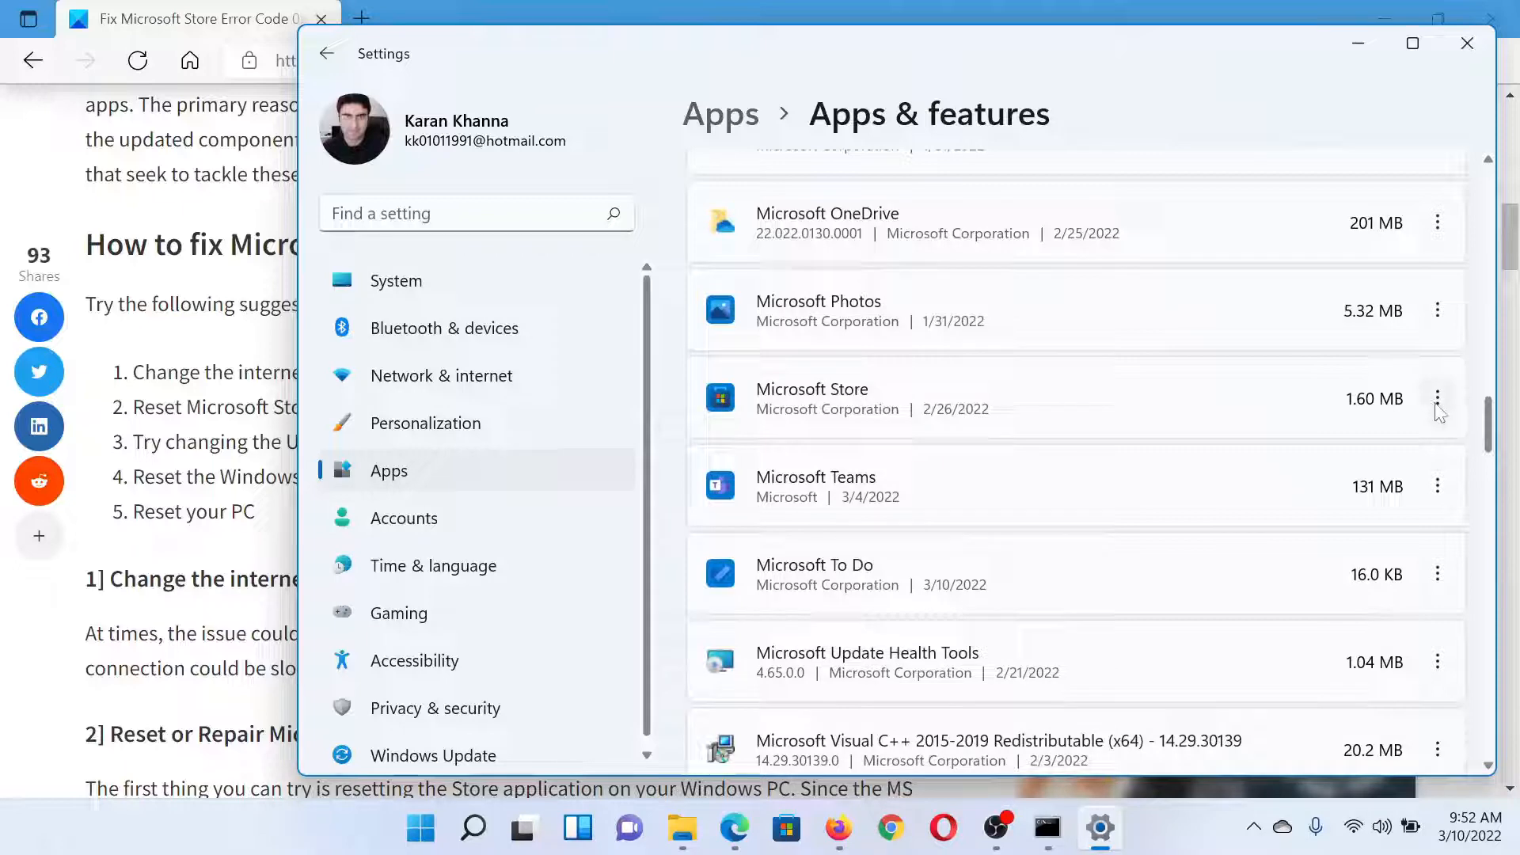
Reach Microsoft Store's Advanced options page through its three-dot menu
click(1437, 398)
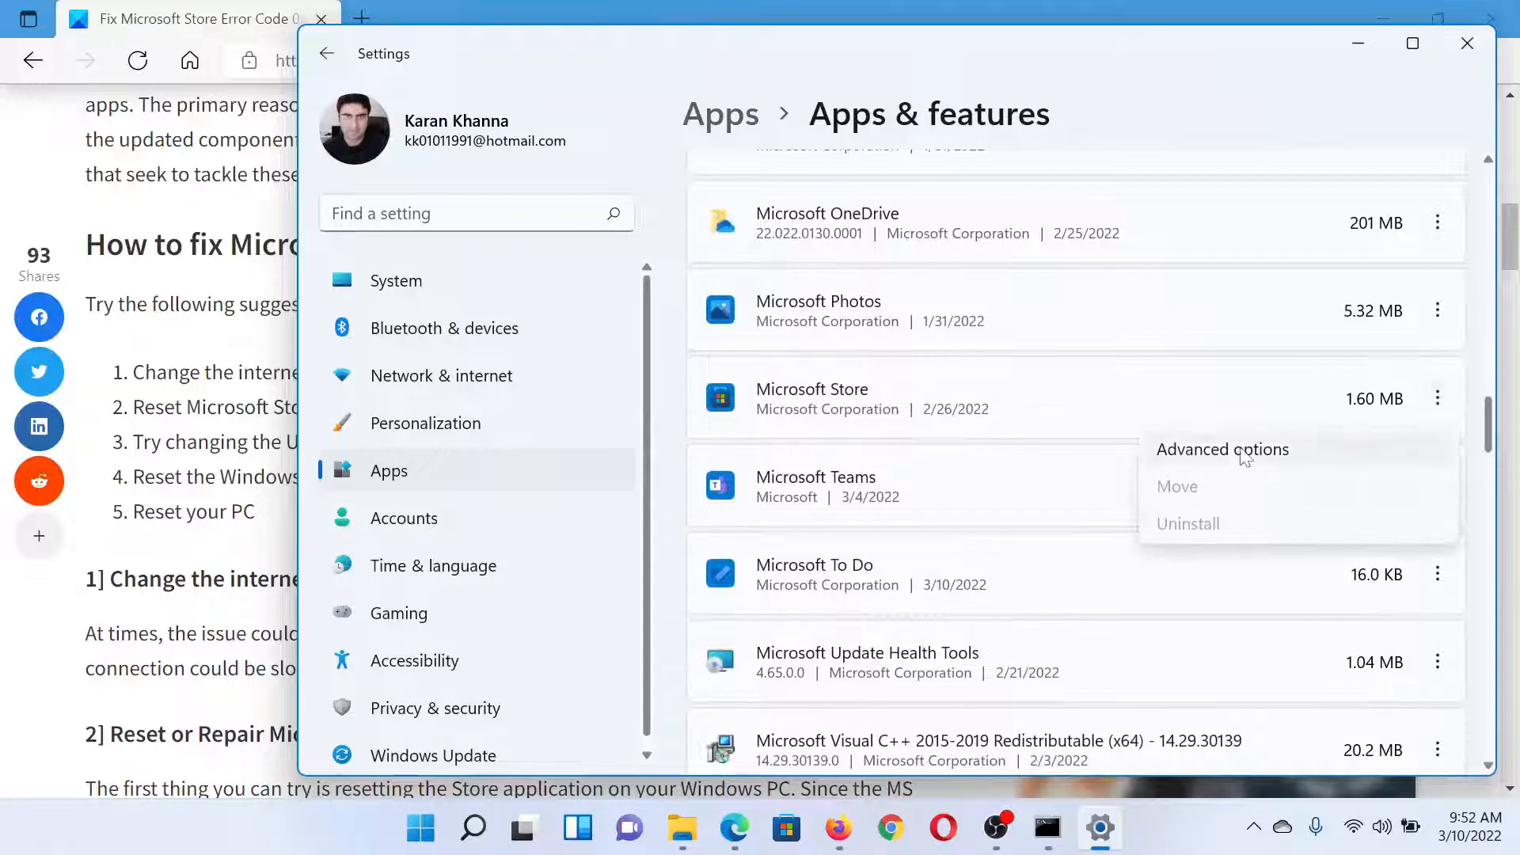
click(1222, 449)
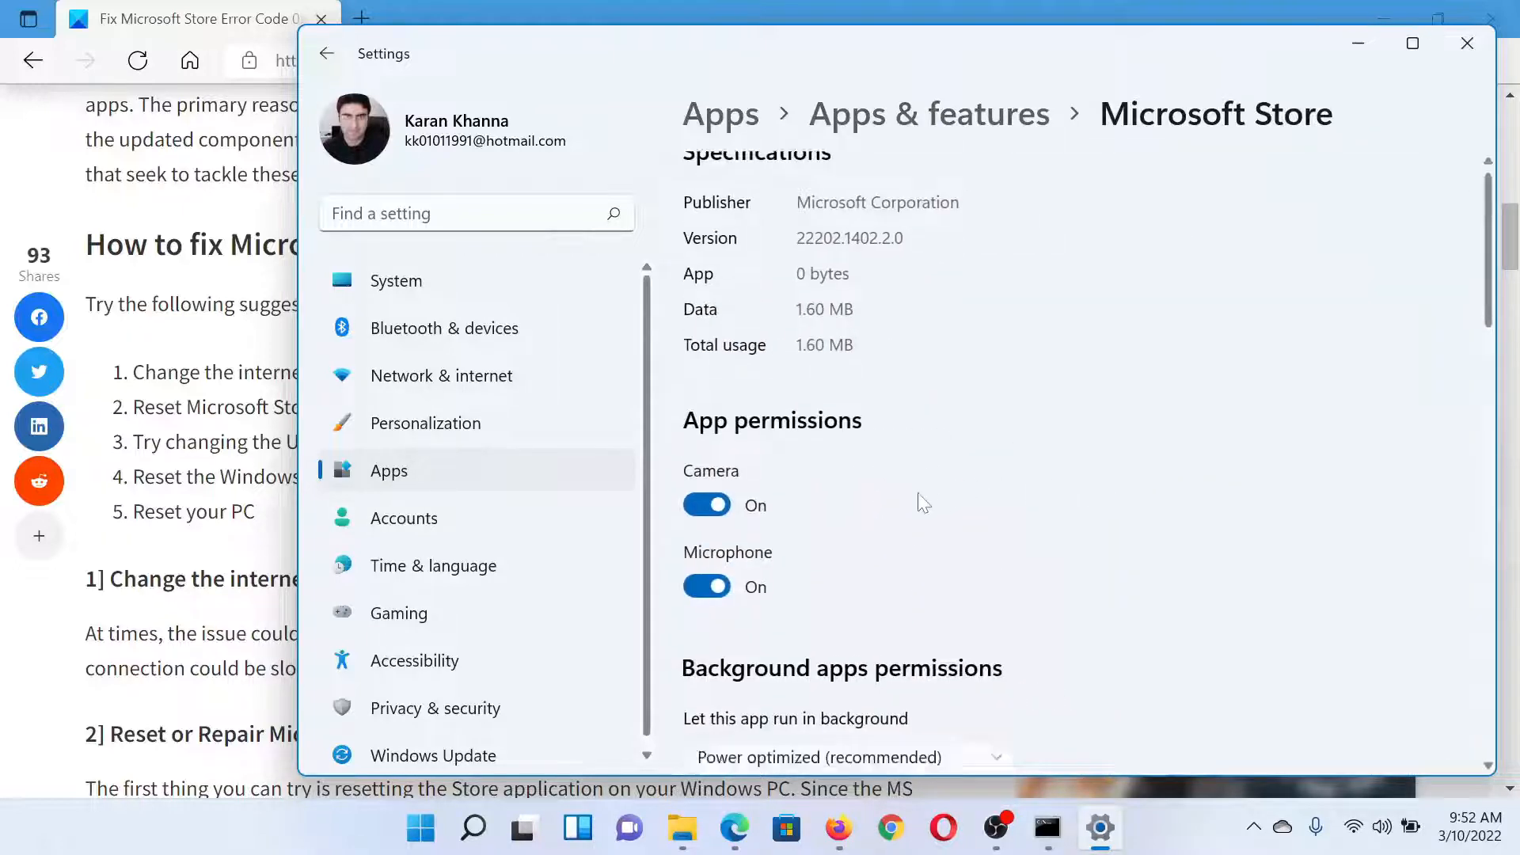
scroll(down, 3)
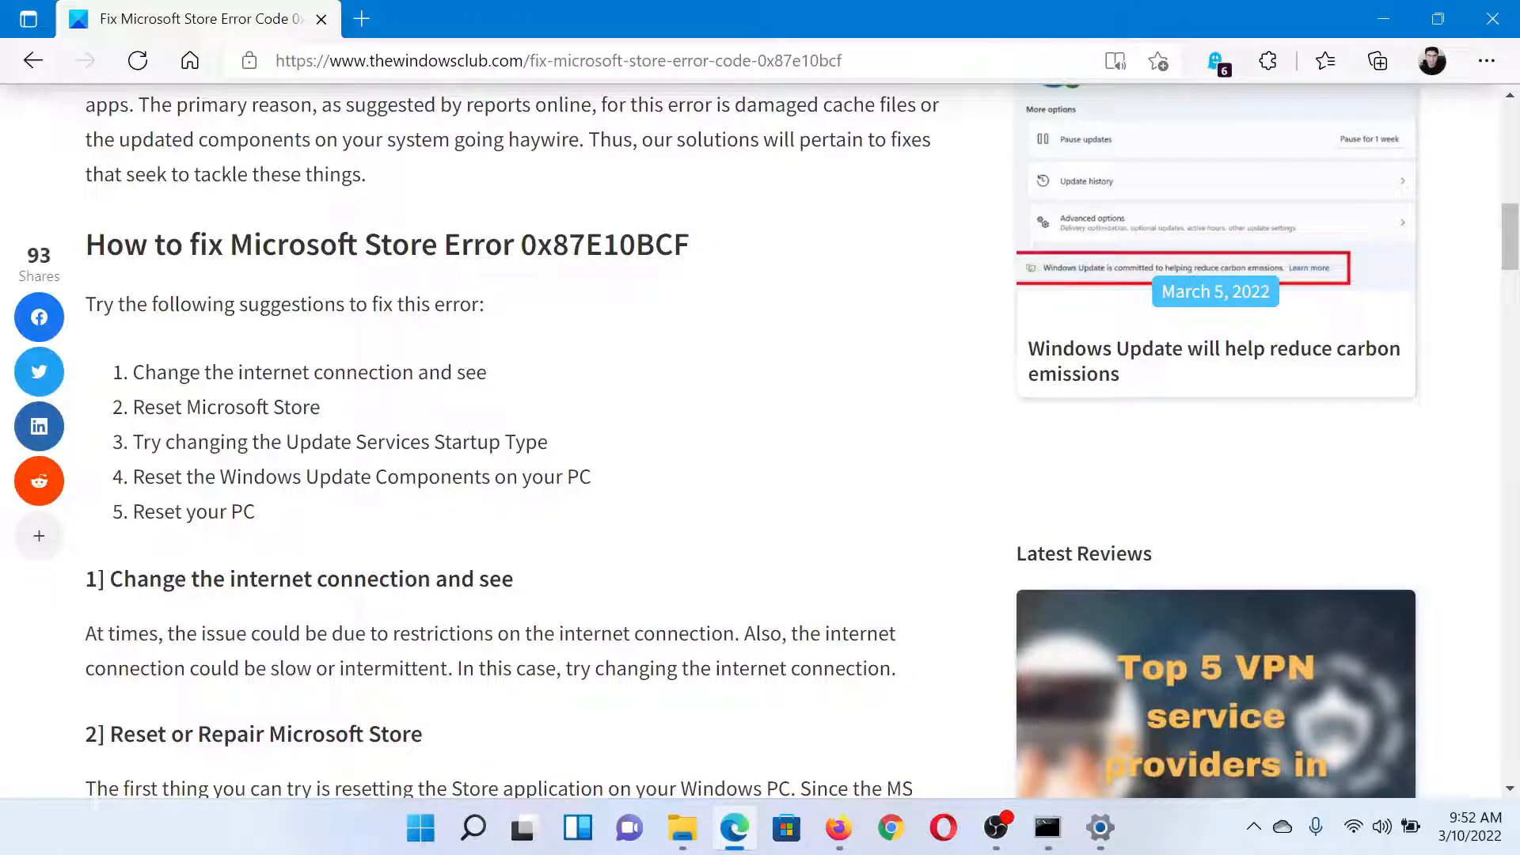
Run 'SC config' start=auto commands, including trustedinstaller, in an administrator Command Prompt
scroll(down, 3)
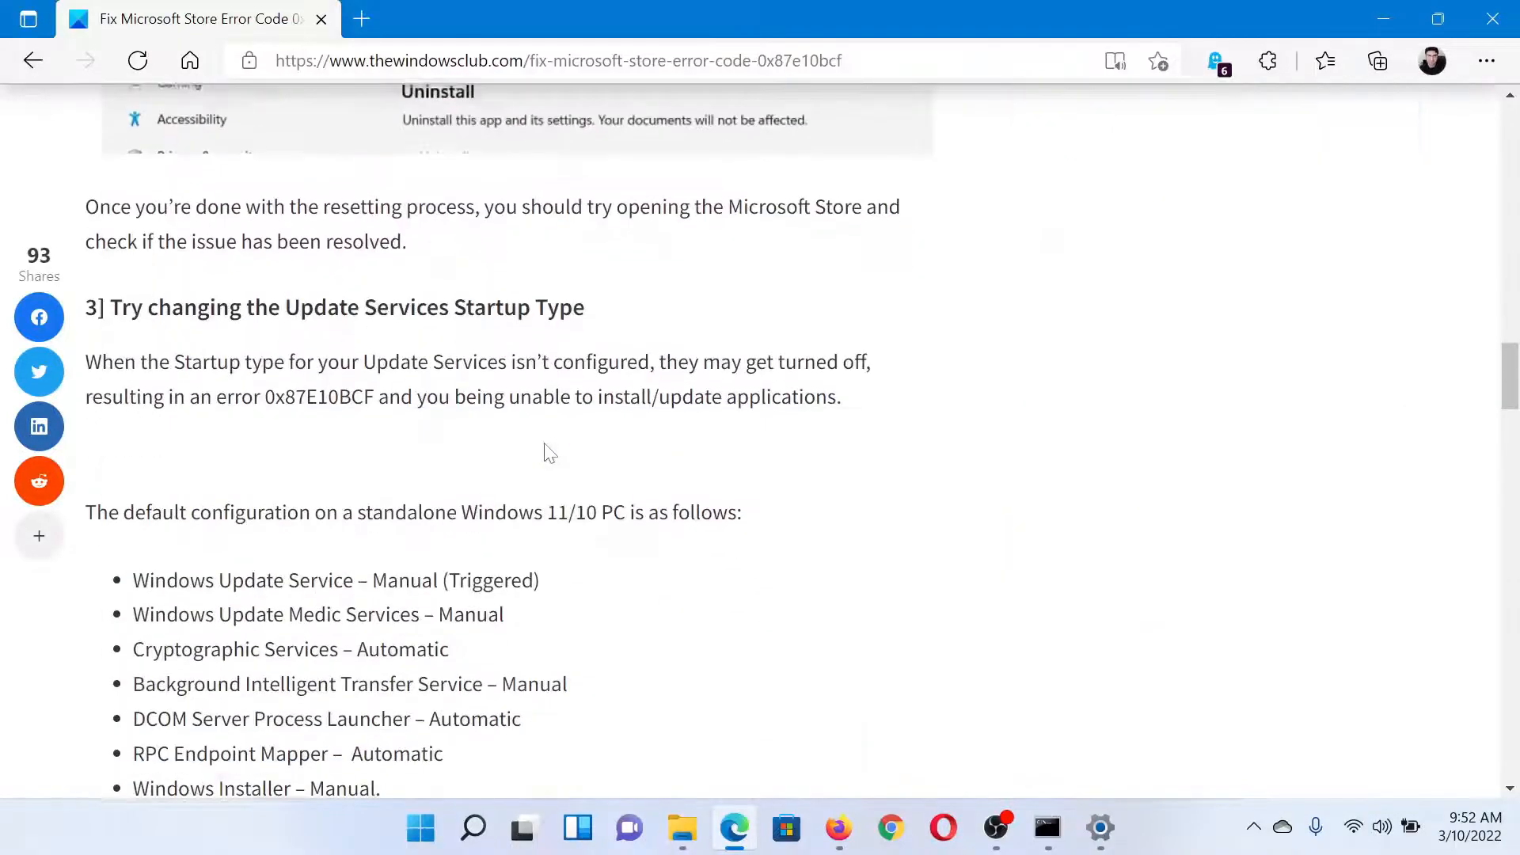
scroll(down, 3)
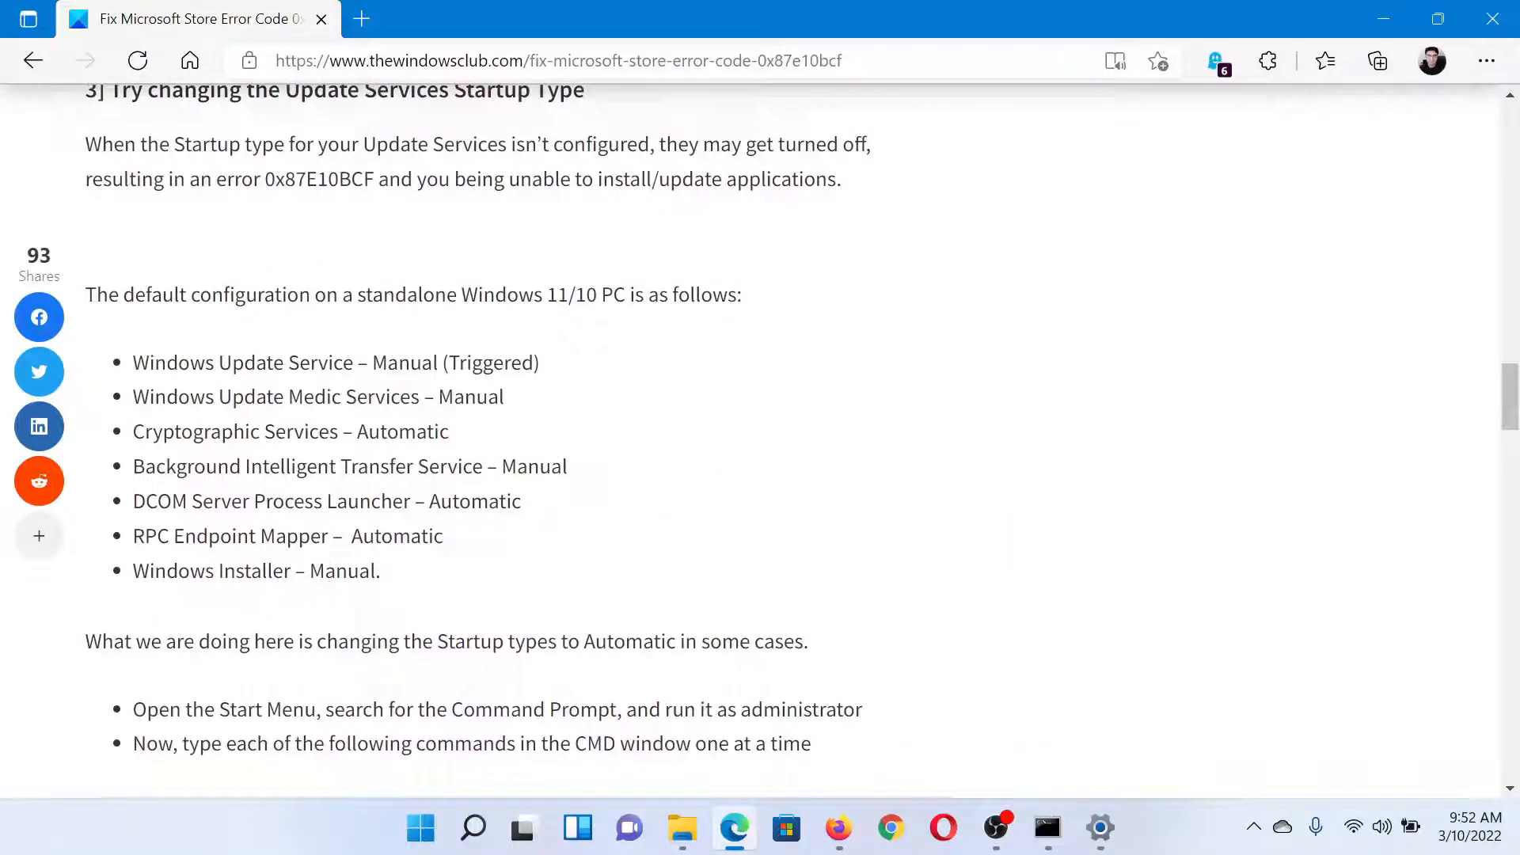
scroll(down, 3)
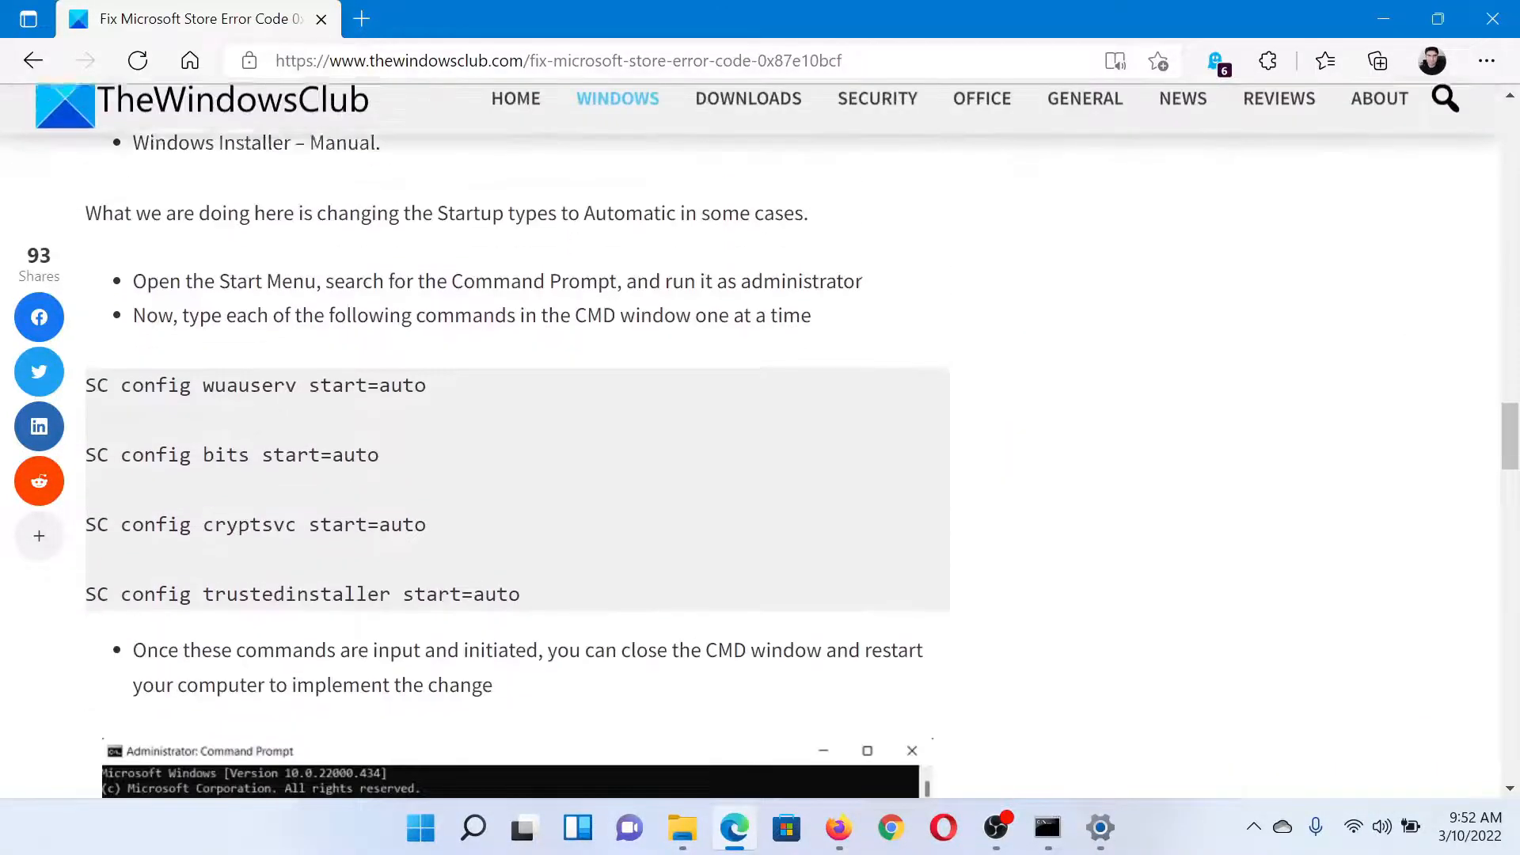
scroll(up, 3)
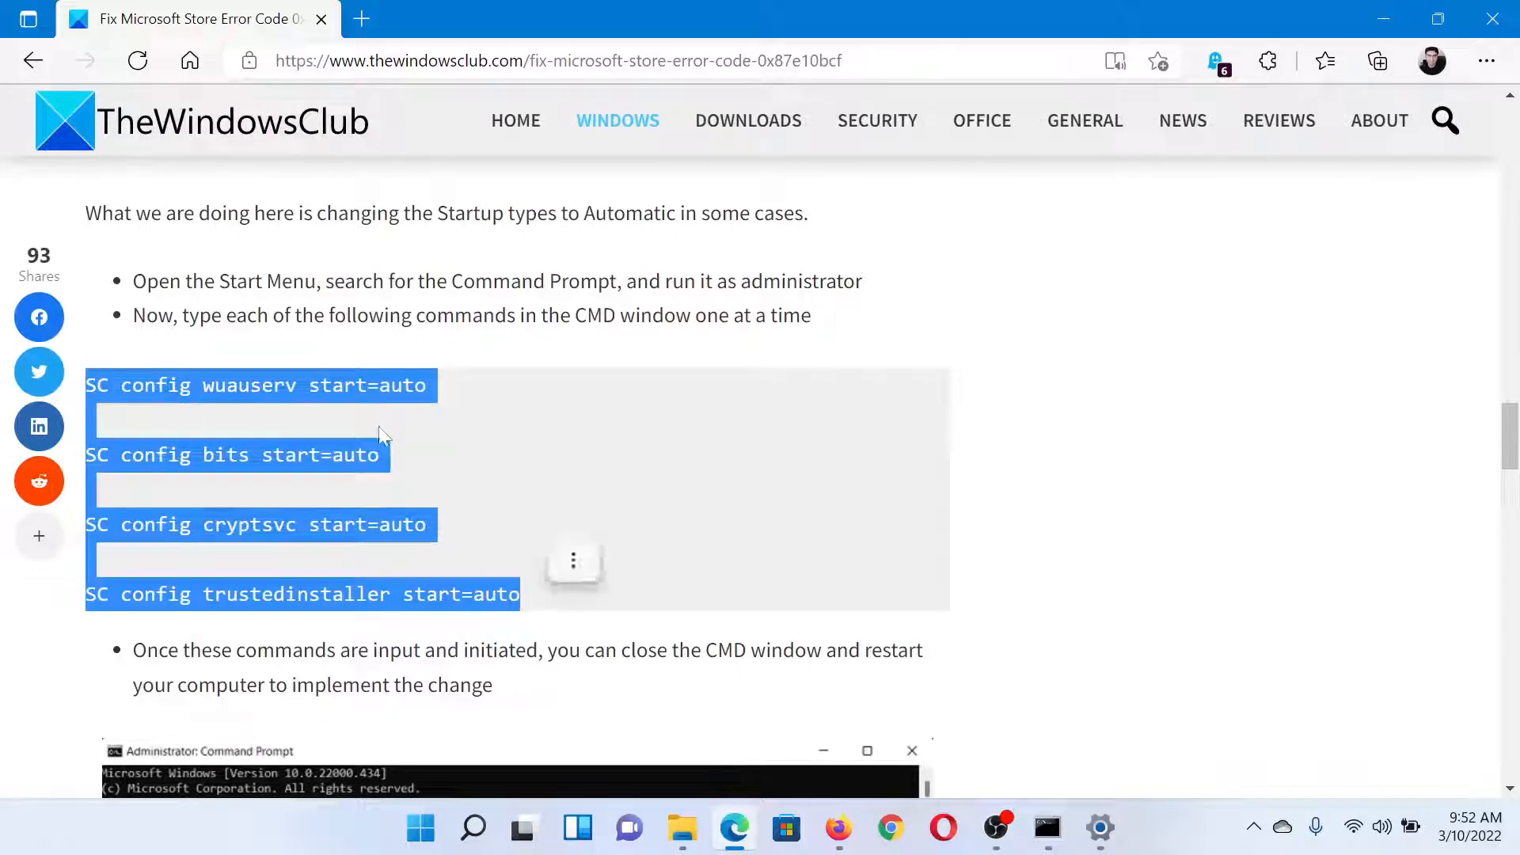
mouse_move(517, 744)
text(comm)
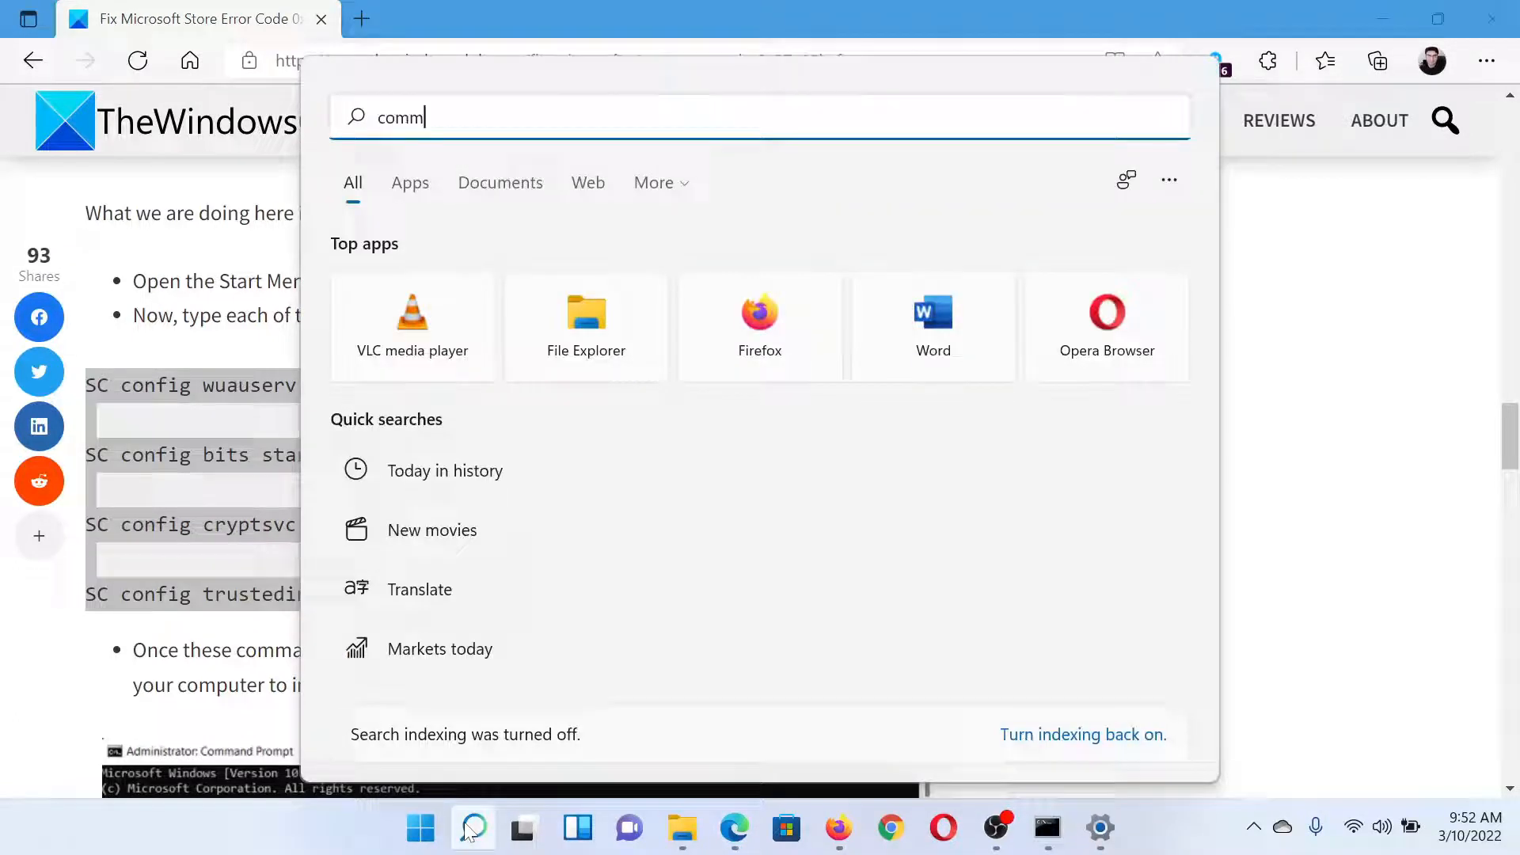
mouse_move(530, 353)
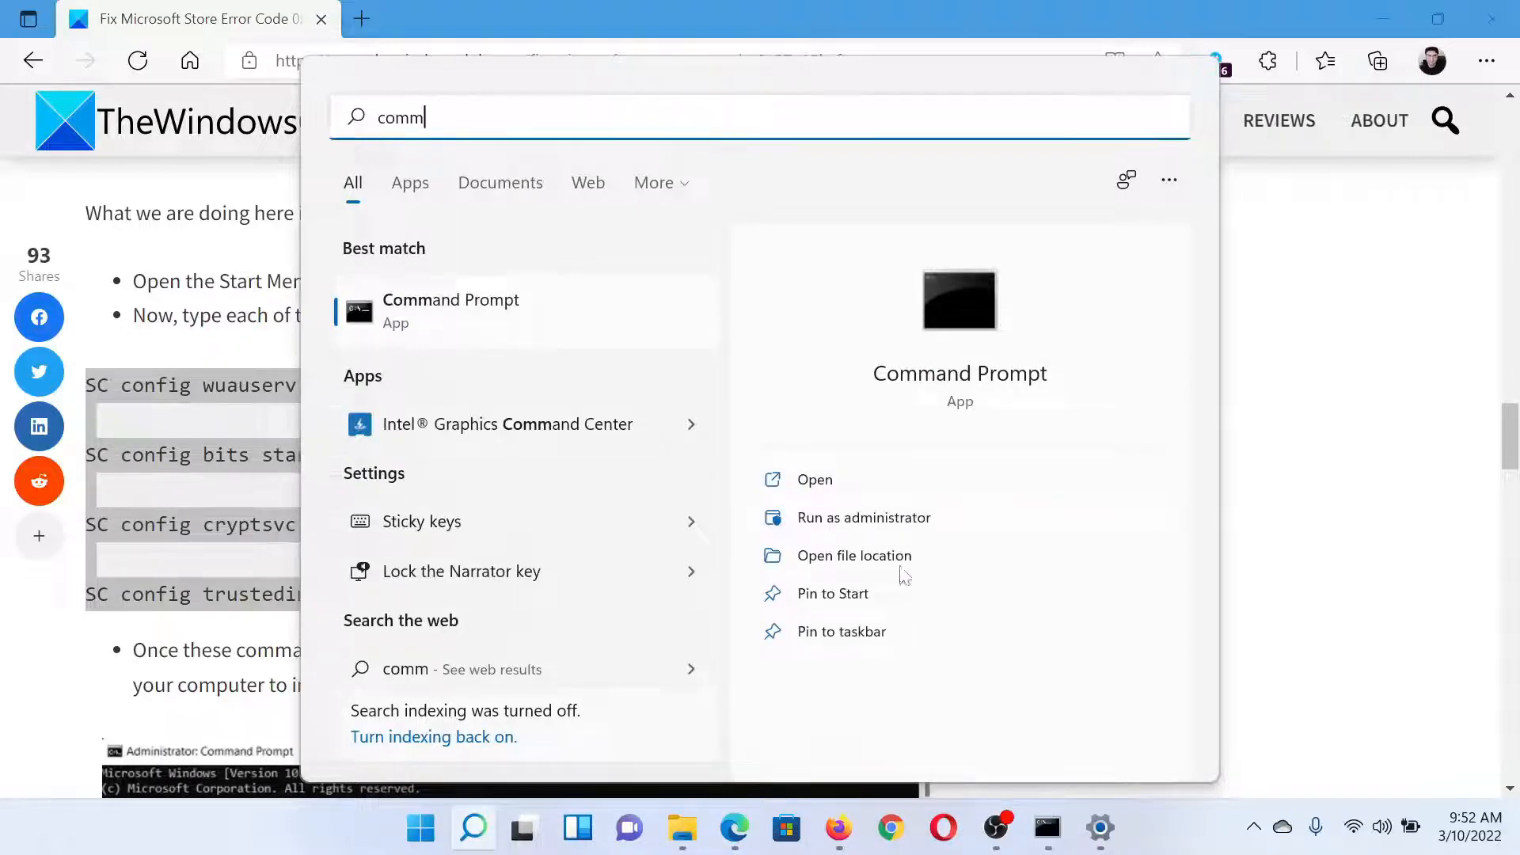
click(862, 517)
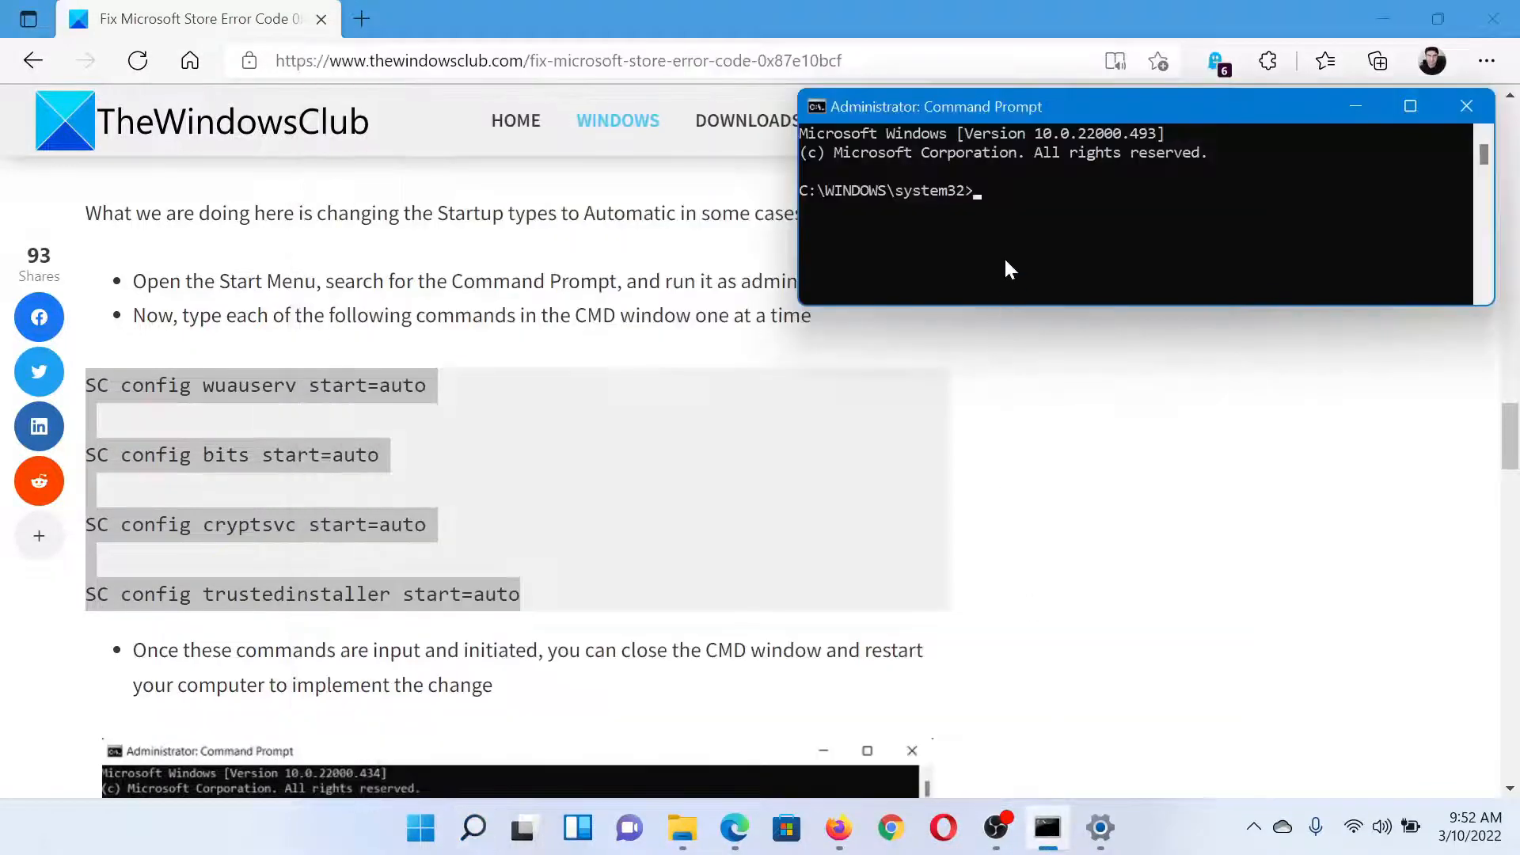
text(SC config trustedinstaller start=auto)
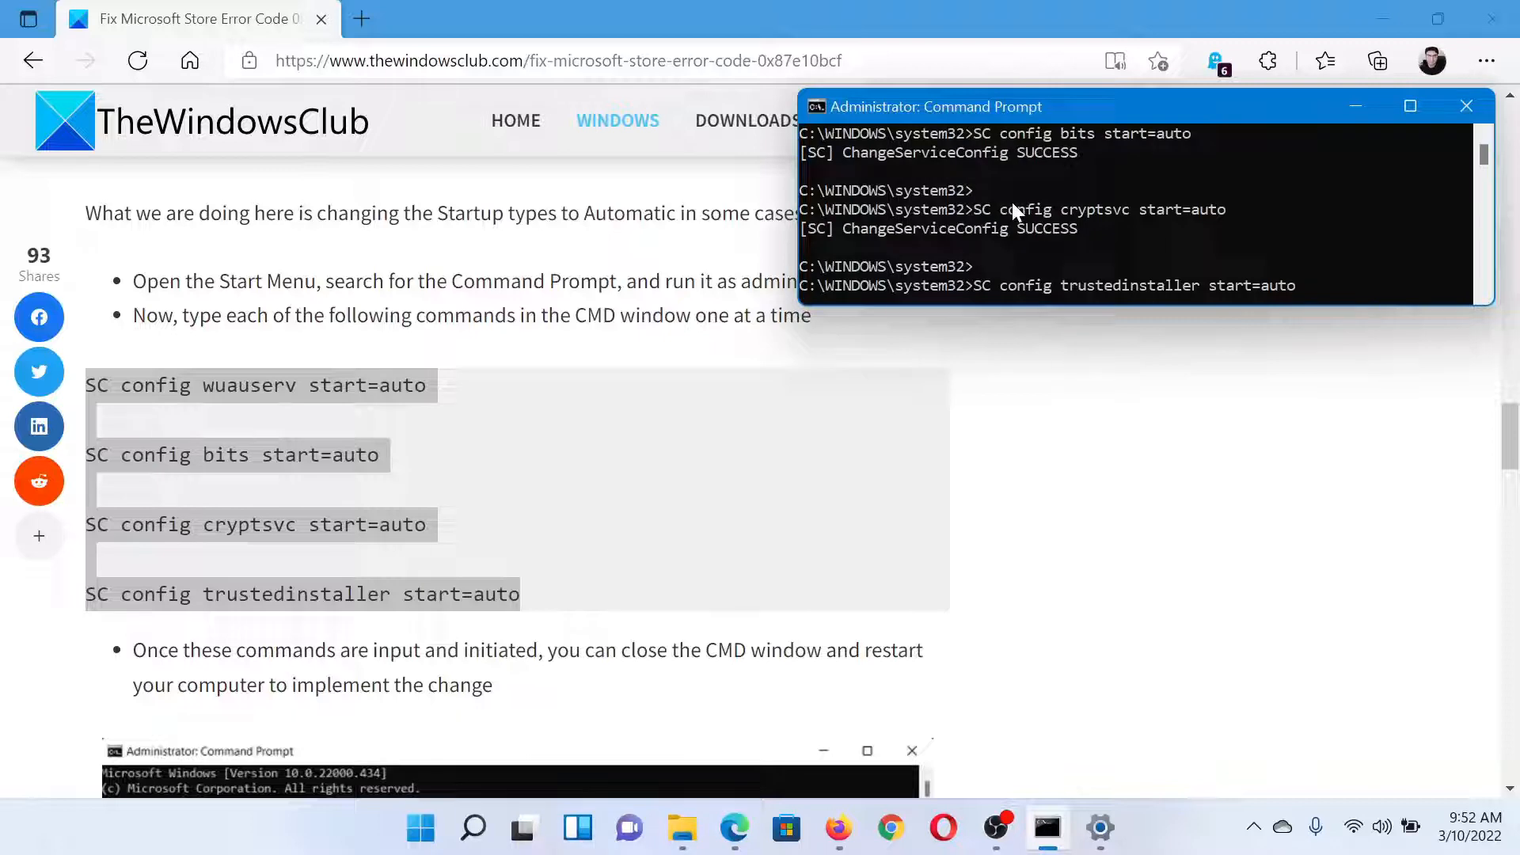
key(Return)
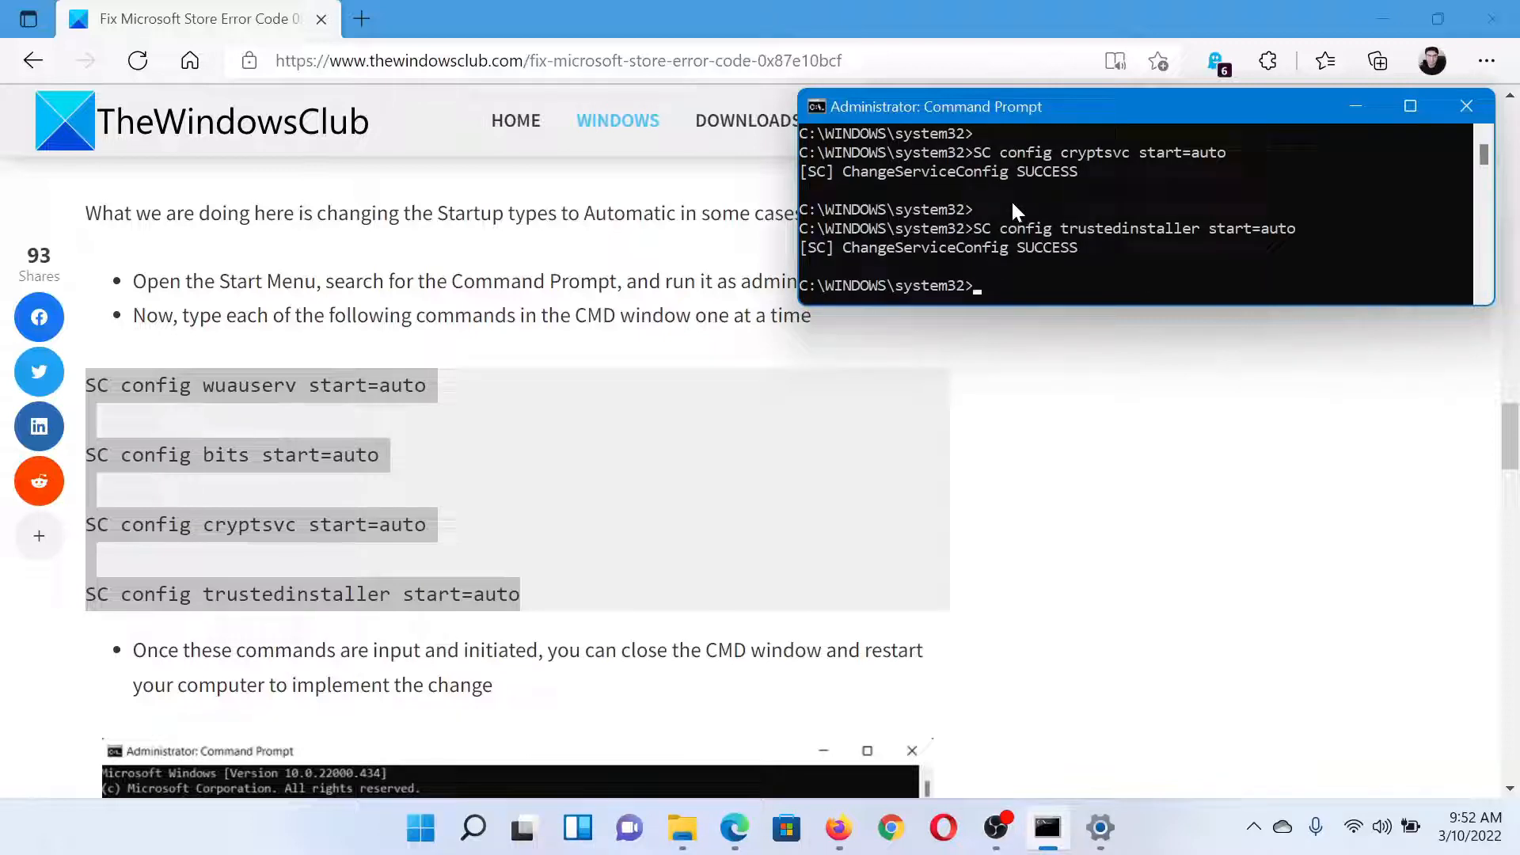
click(1465, 107)
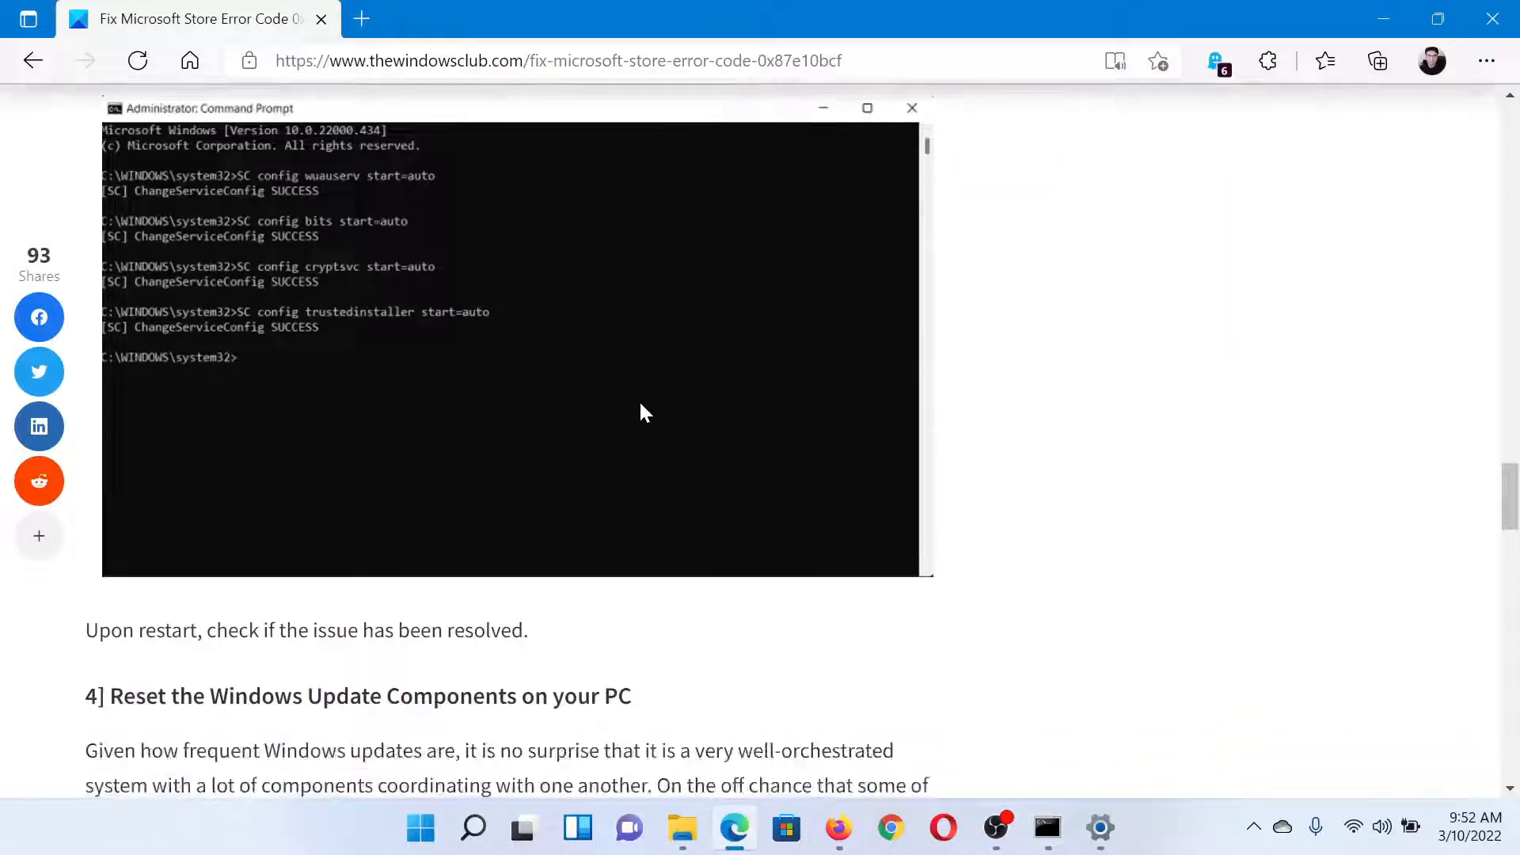
Scroll past fixes 4 and 5, then back up to the article title
scroll(down, 3)
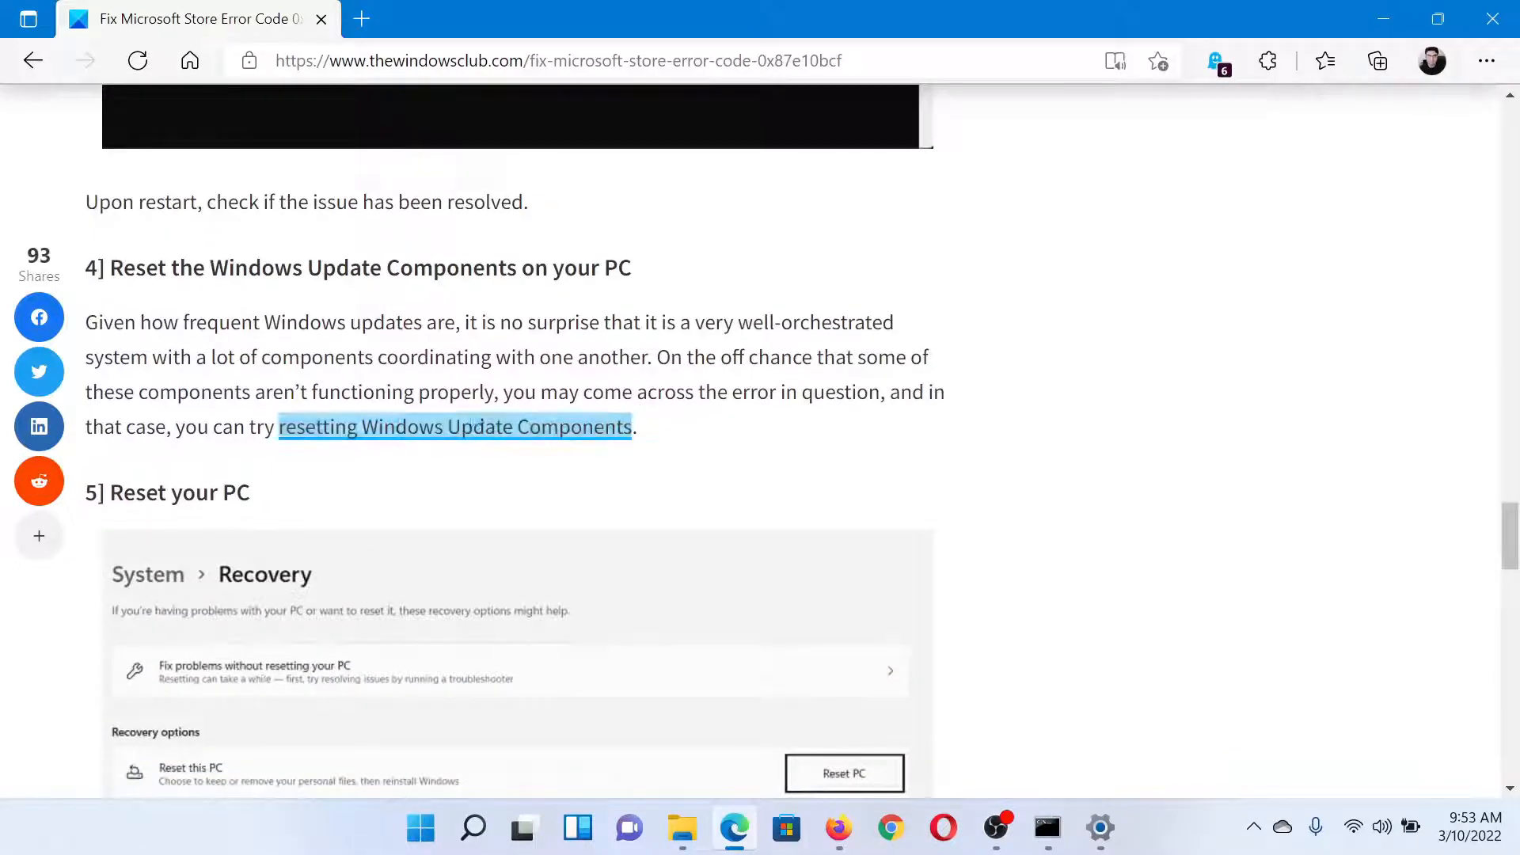
mouse_move(502, 495)
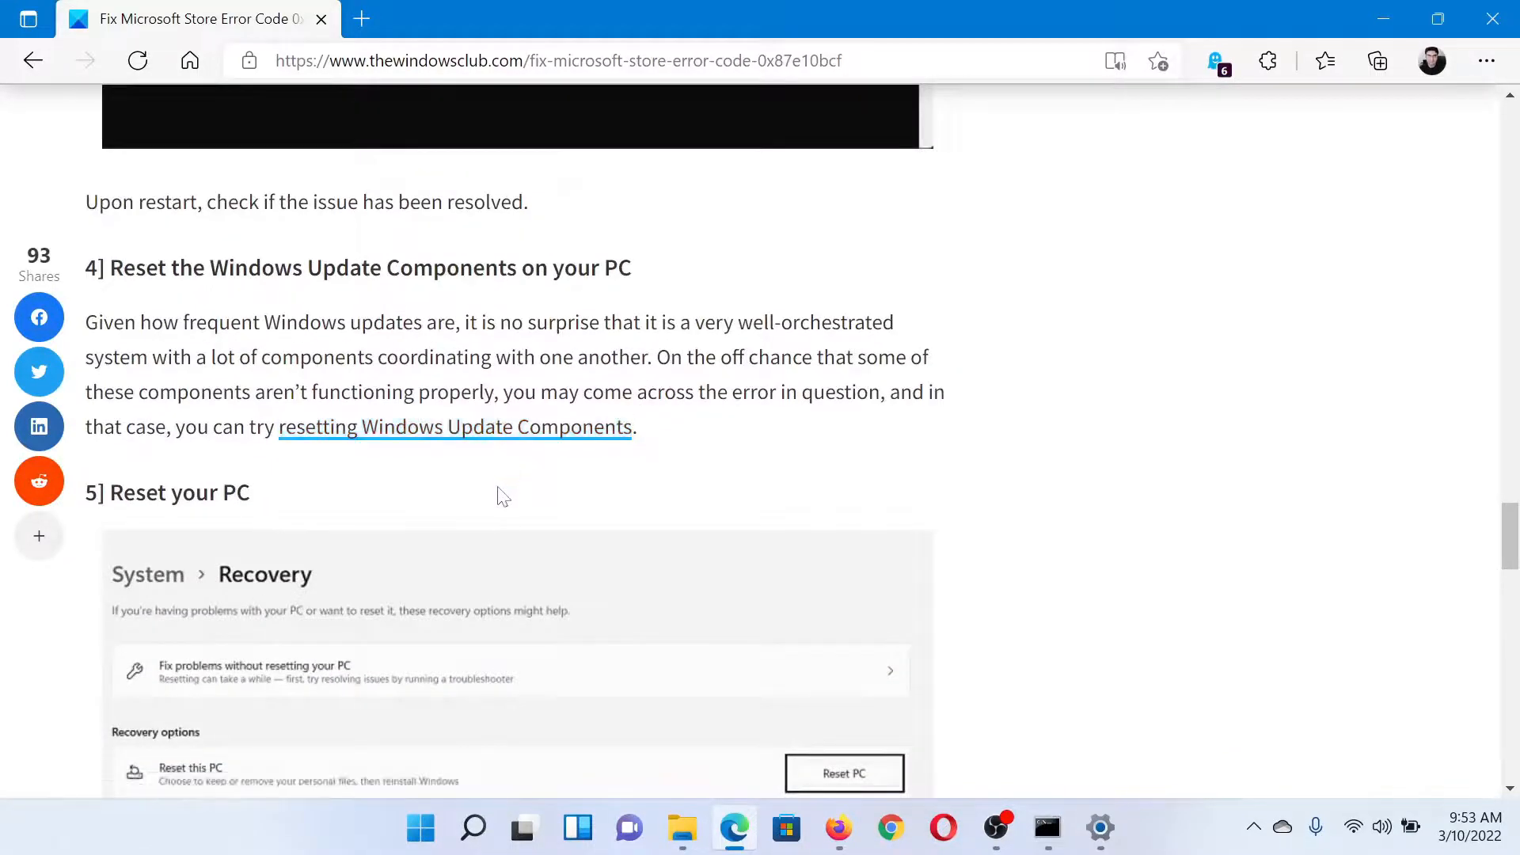
mouse_move(429, 586)
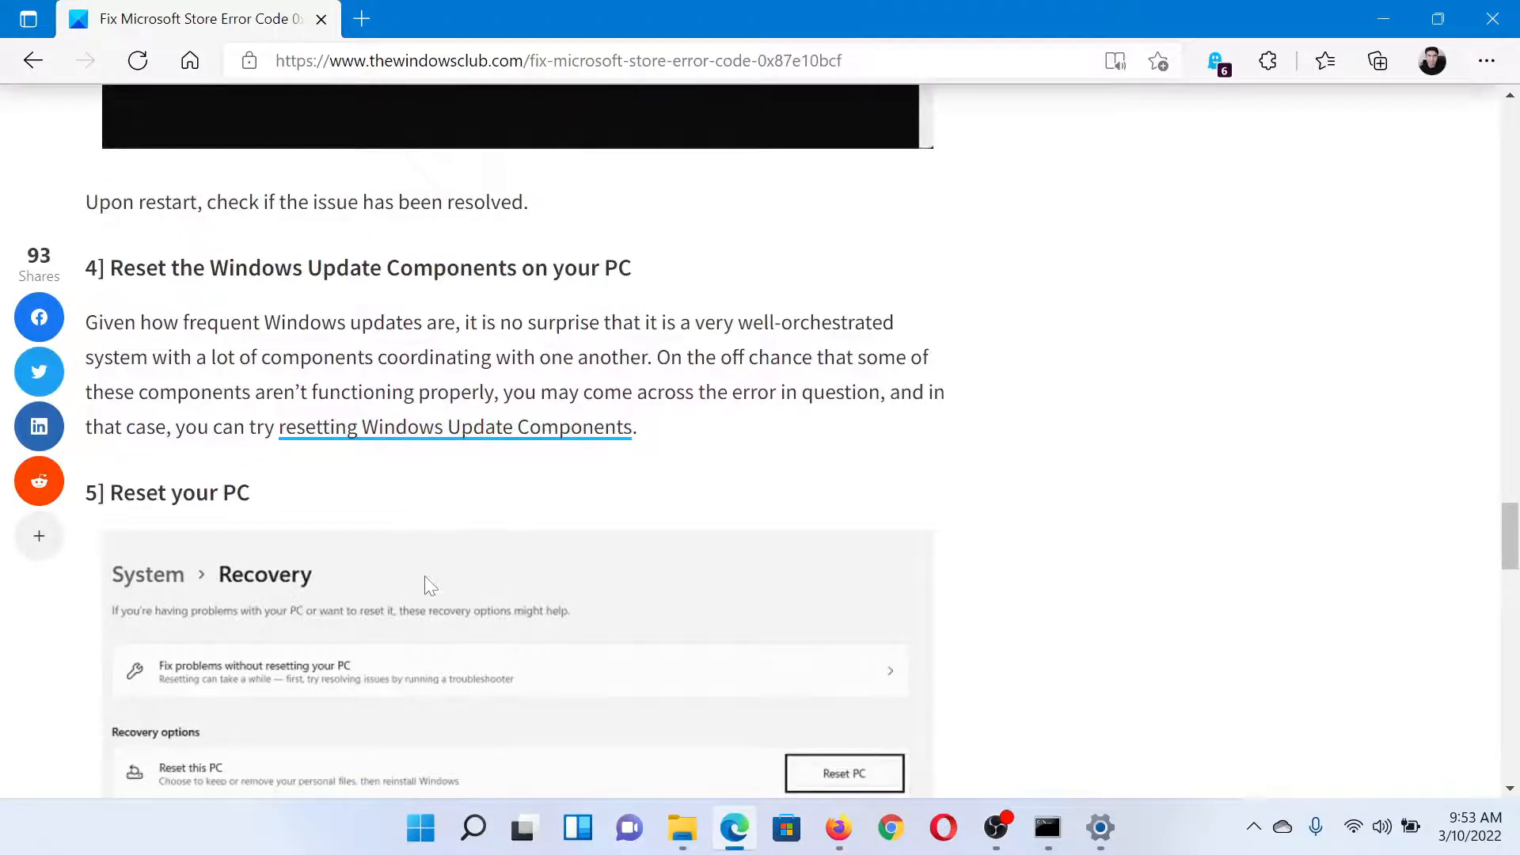
scroll(up, 3)
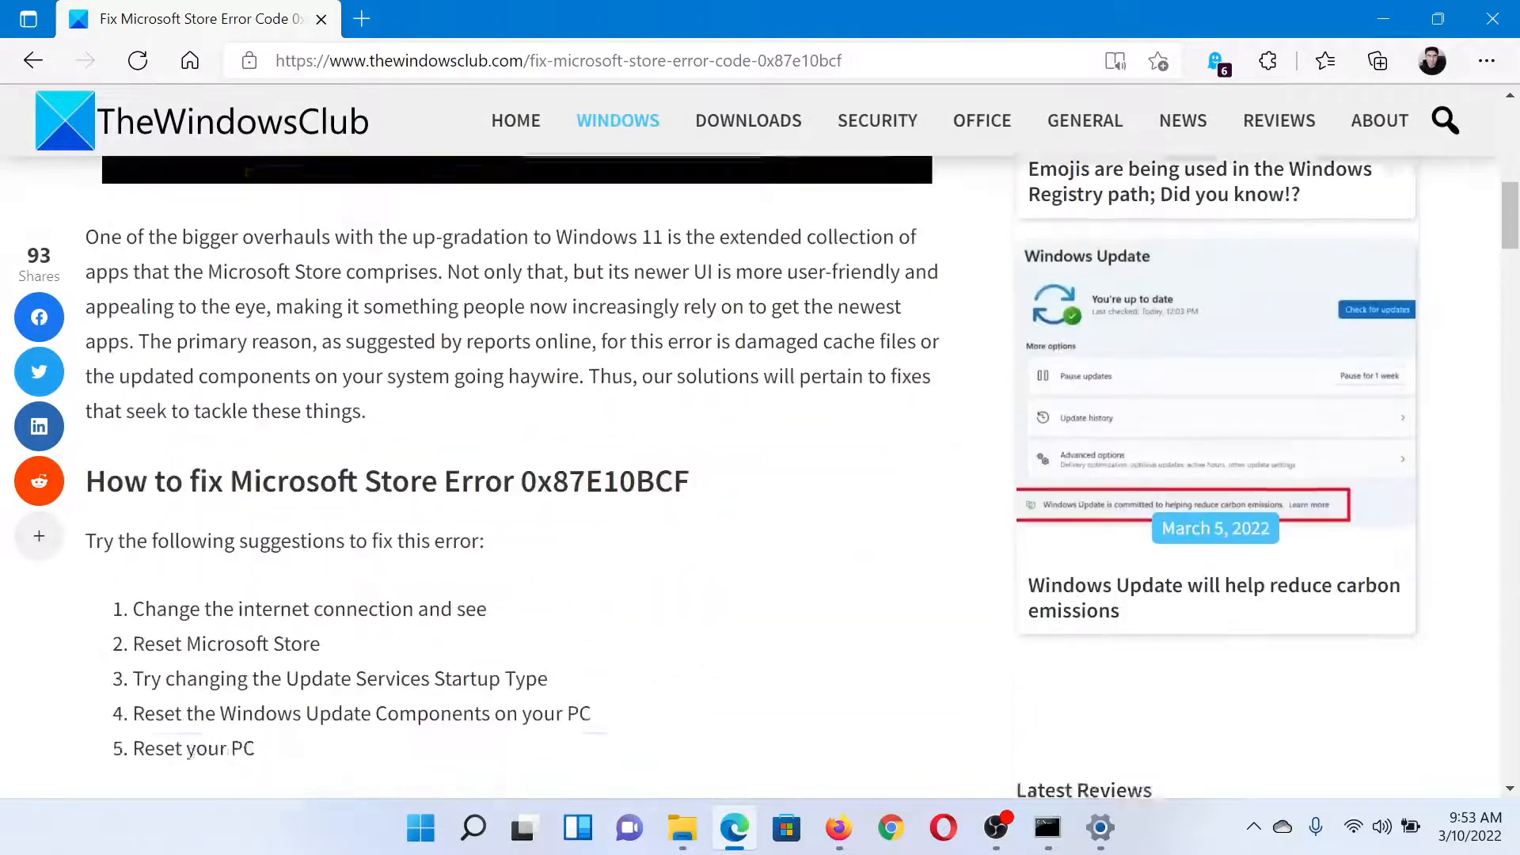
scroll(up, 3)
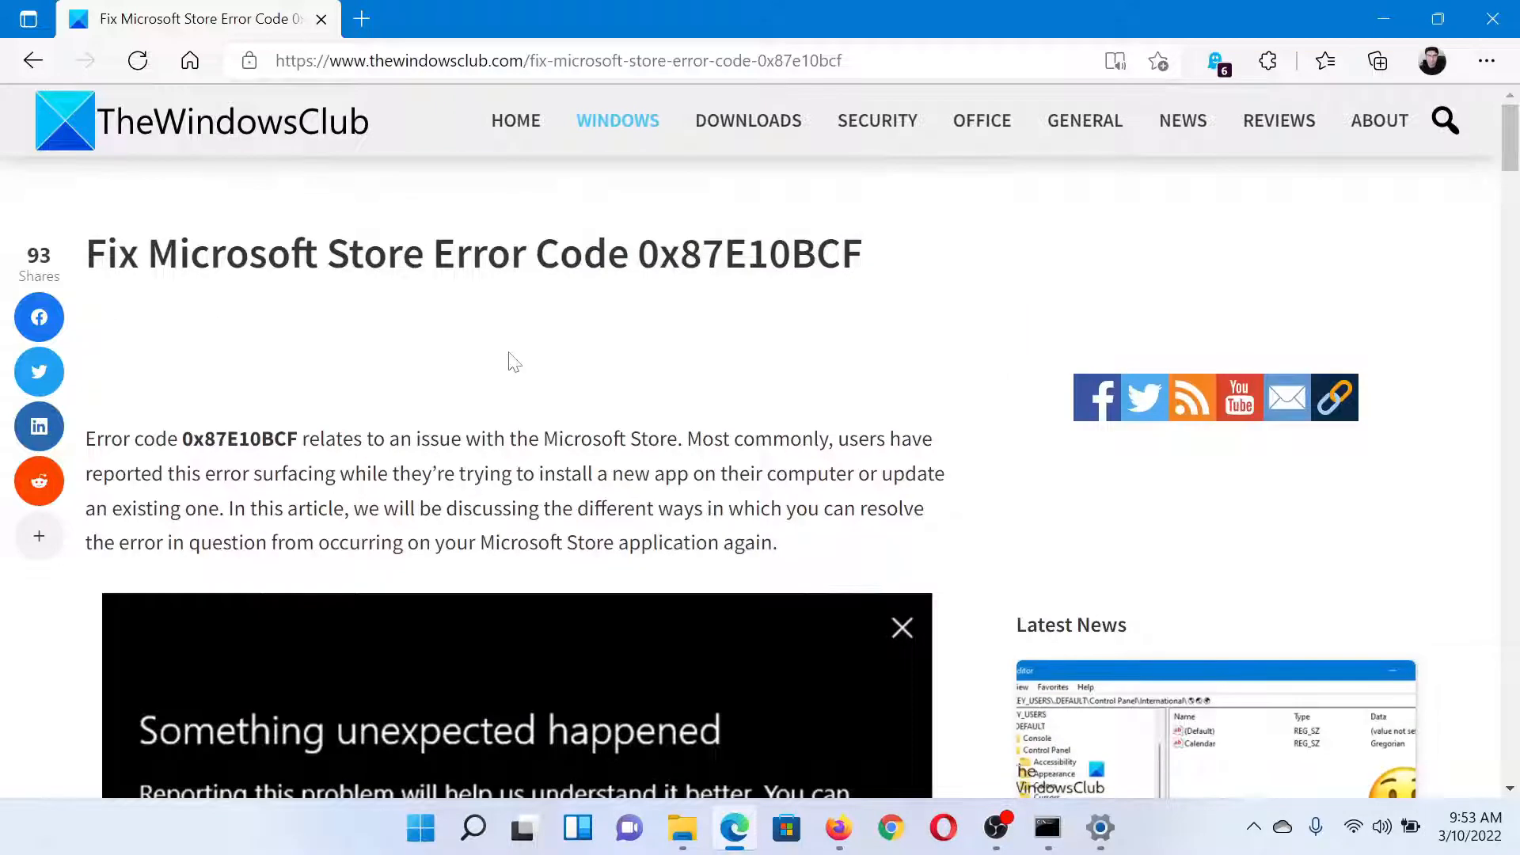